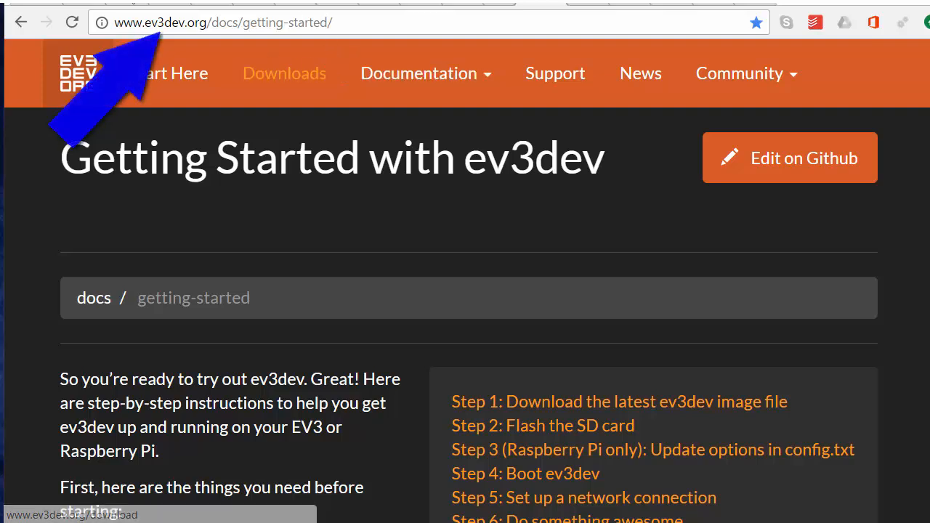
{"action": "mouse_move", "coordinate": [433, 72]}
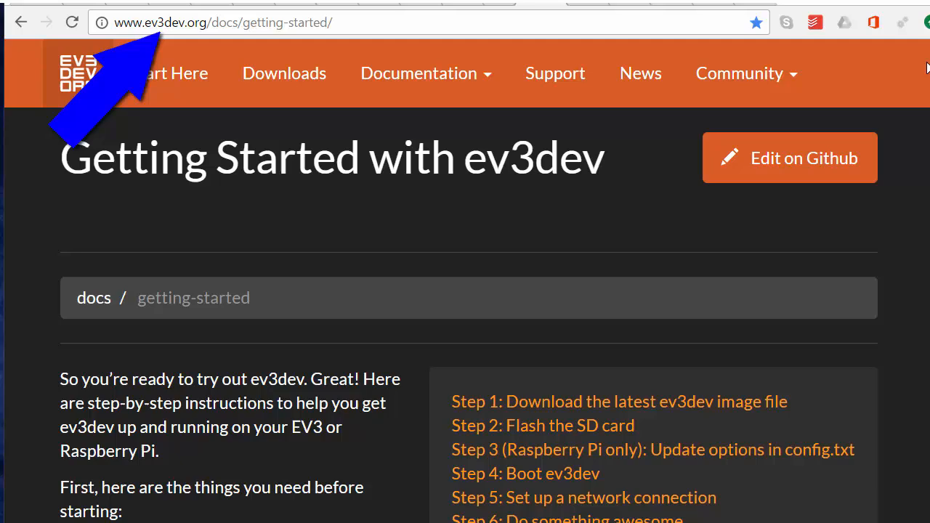
Scroll the ev3dev getting-started guide to Step 1's LEGO MINDSTORMS EV3 image download.
{"action": "scroll", "scroll_direction": "down", "scroll_amount": 3}
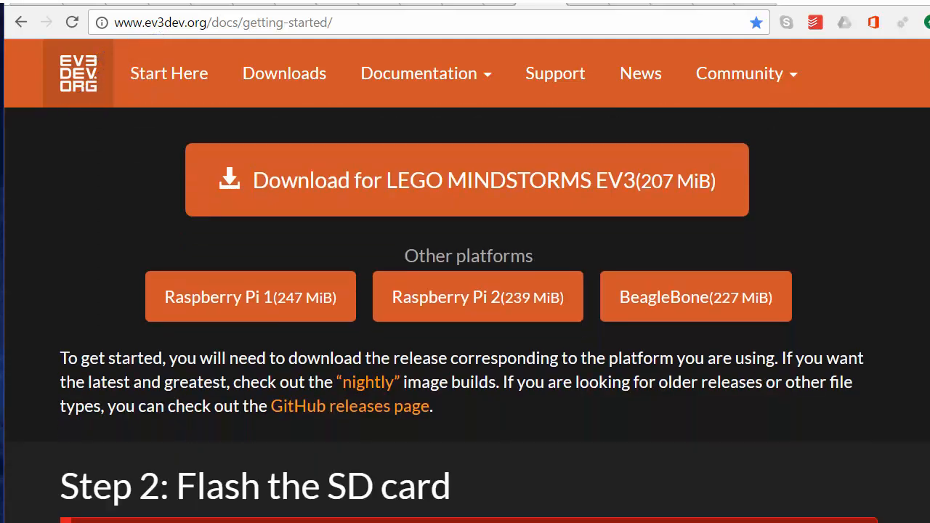
{"action": "scroll", "scroll_direction": "up", "scroll_amount": 3}
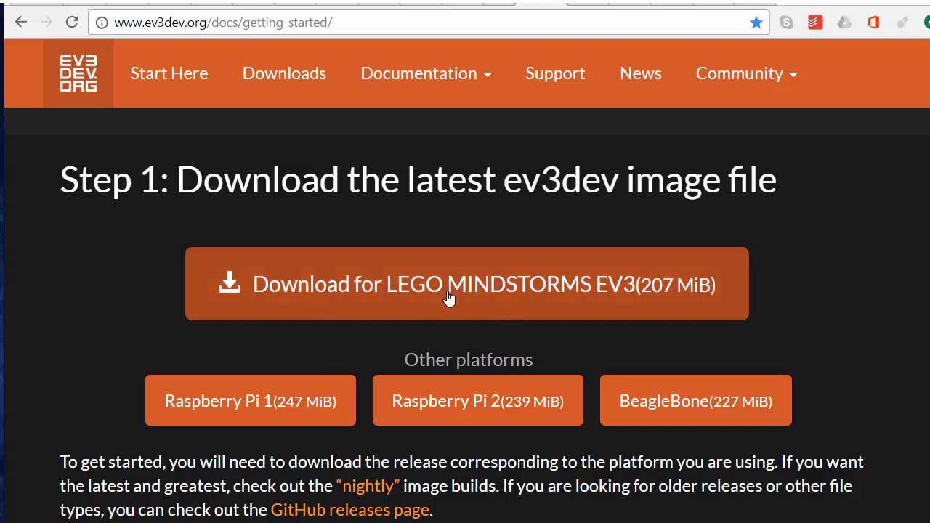
{"action": "mouse_move", "coordinate": [459, 291]}
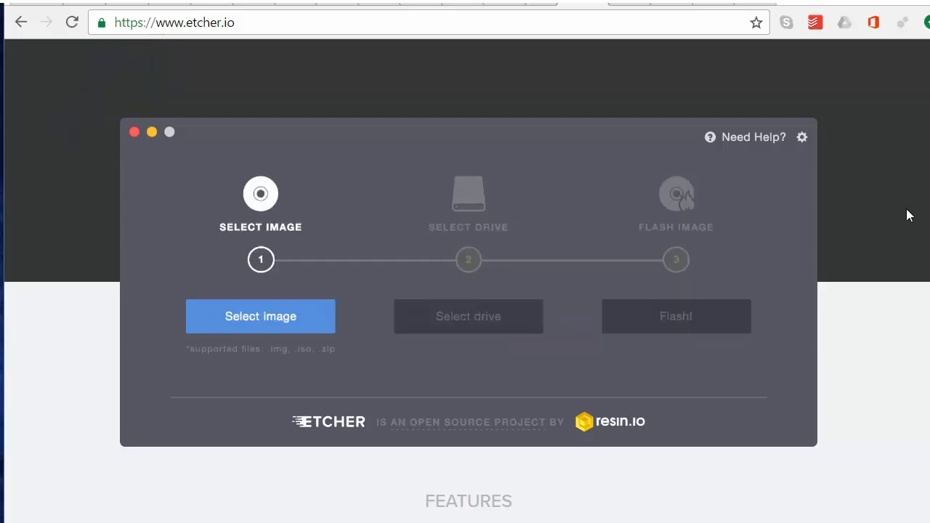
Visit etcher.io and view the Select image / Select drive / Flash! demo.
{"action": "left_click", "coordinate": [260, 317]}
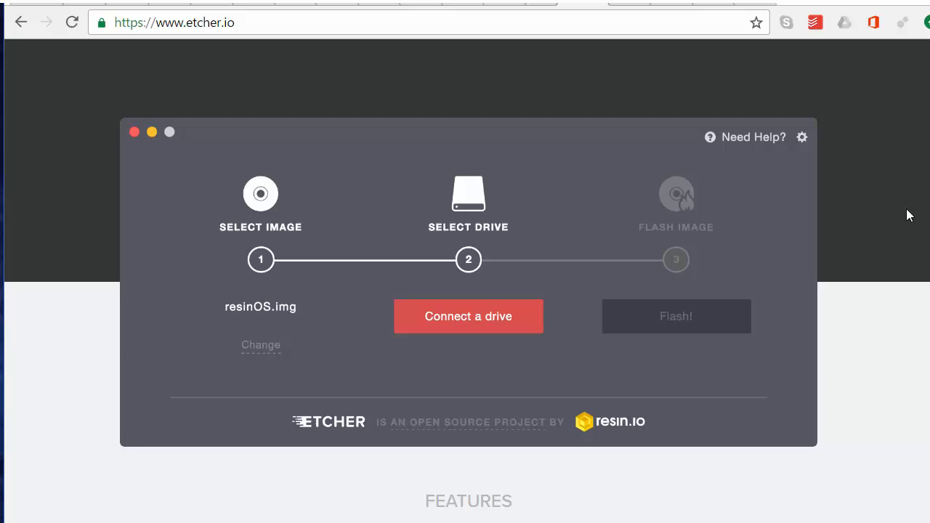
{"action": "left_click", "coordinate": [468, 317]}
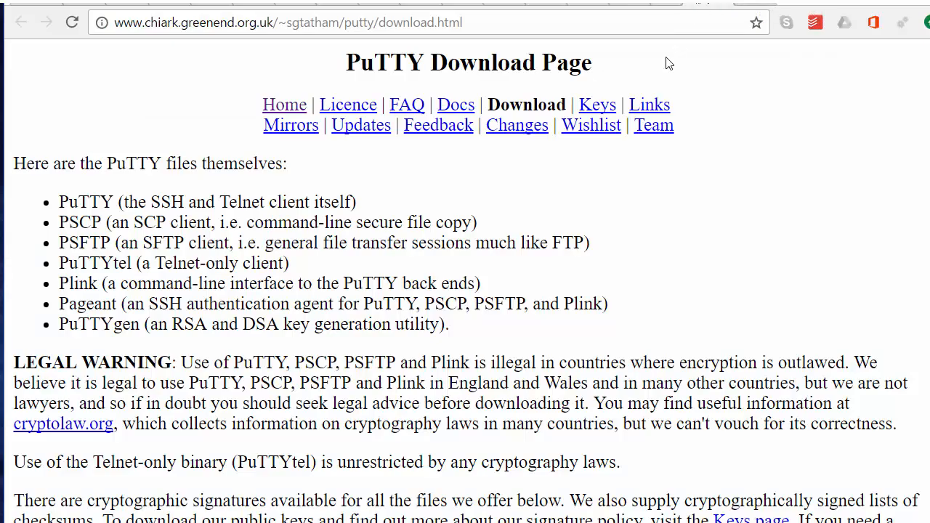
{"action": "mouse_move", "coordinate": [250, 70]}
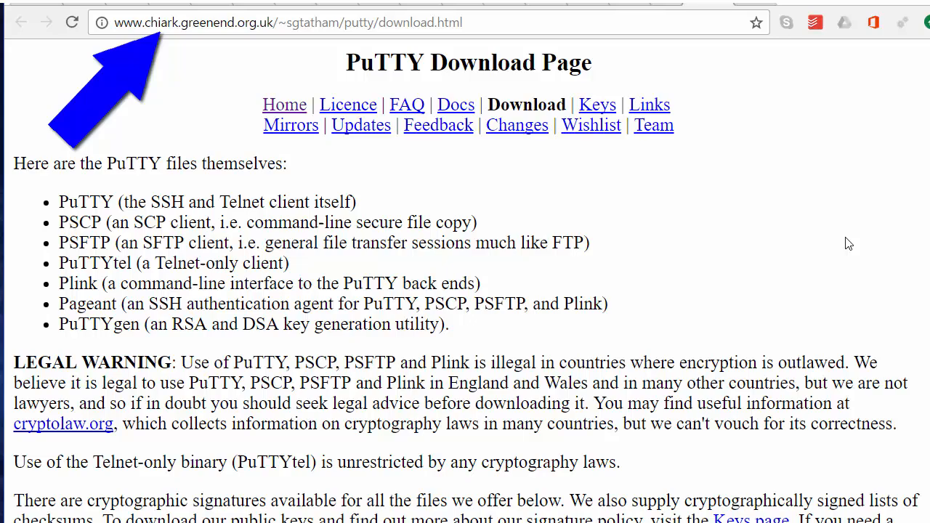
Scroll the PuTTY download page to the Windows x86 Binaries listing putty.exe.
{"action": "scroll", "scroll_direction": "down", "scroll_amount": 3}
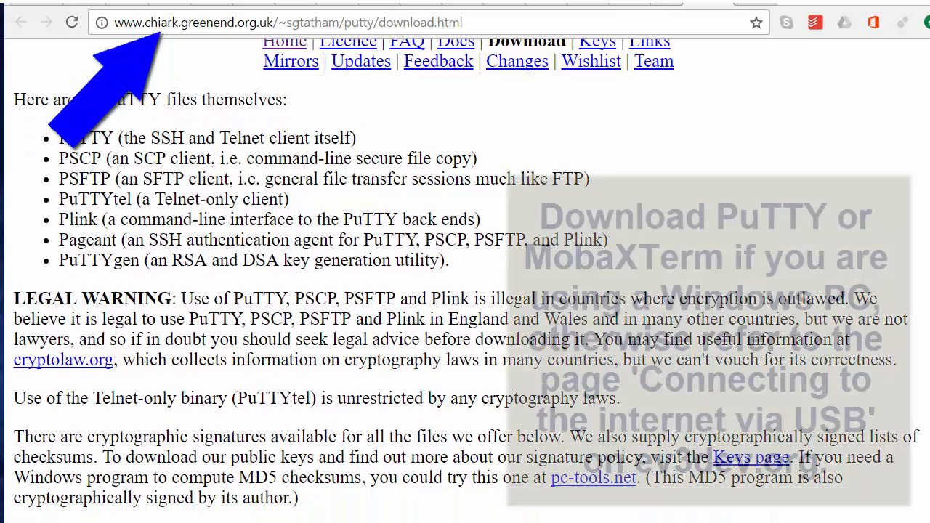
{"action": "scroll", "scroll_direction": "down", "scroll_amount": 3}
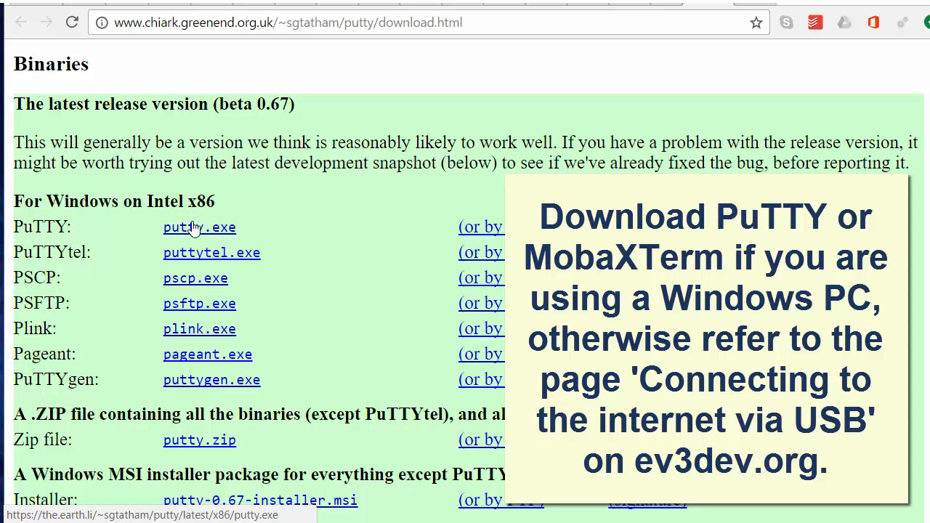
{"action": "mouse_move", "coordinate": [194, 233]}
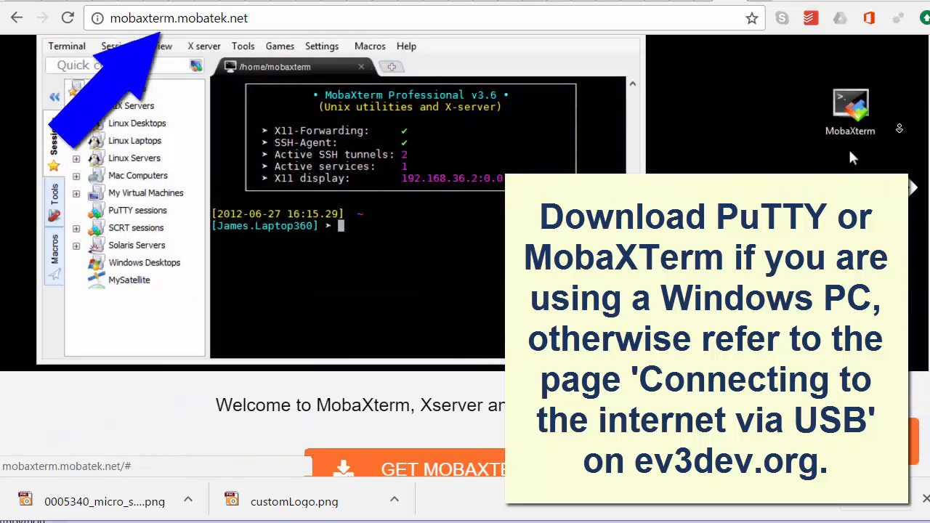
Scroll down mobaxterm.mobatek.net through the MobaXterm Key features list.
{"action": "scroll", "scroll_direction": "down", "scroll_amount": 3}
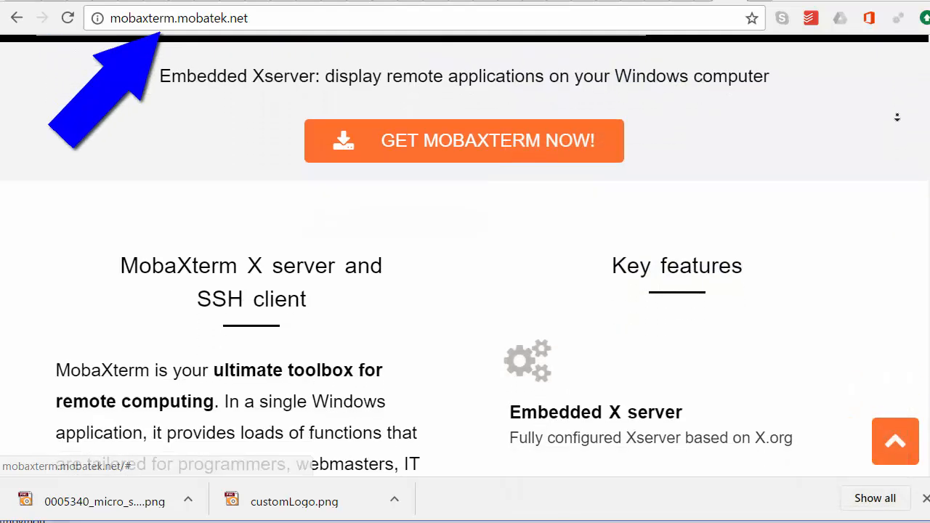
{"action": "scroll", "scroll_direction": "down", "scroll_amount": 3}
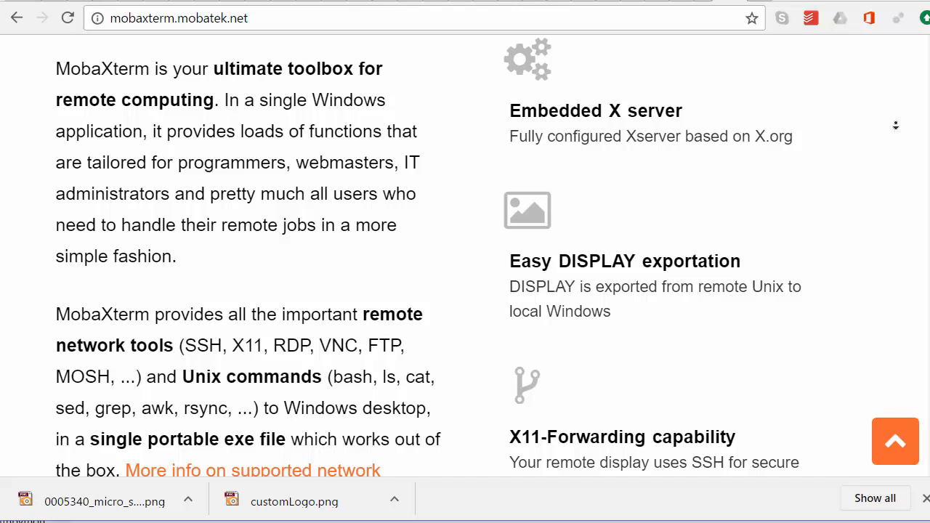
{"action": "scroll", "scroll_direction": "down", "scroll_amount": 3}
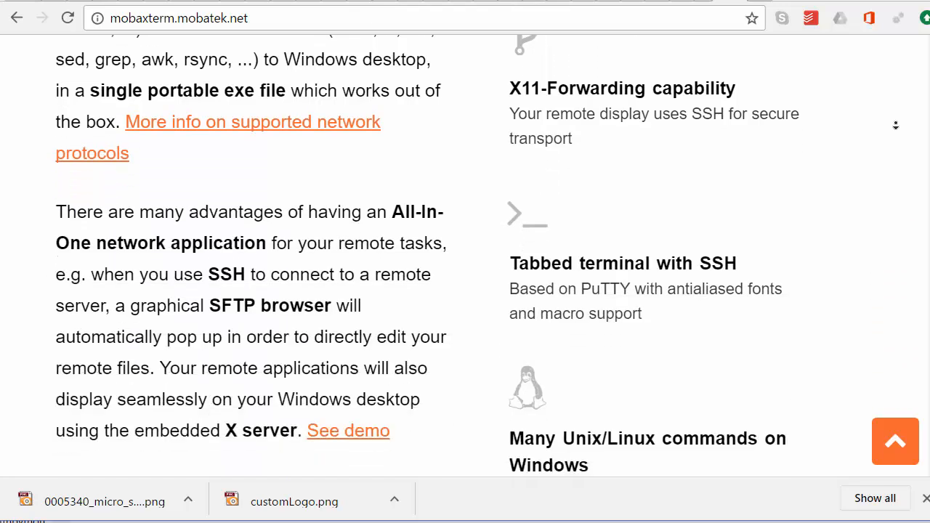
{"action": "scroll", "scroll_direction": "down", "scroll_amount": 3}
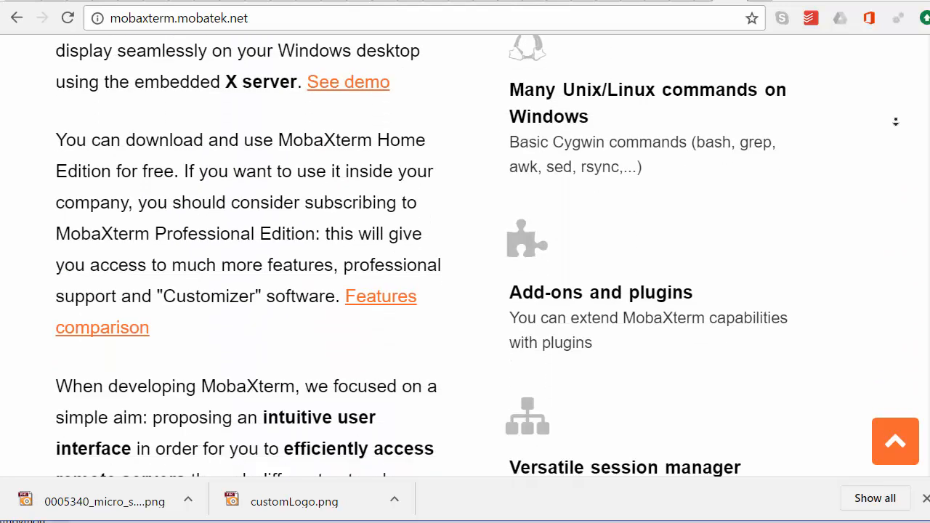
{"action": "scroll", "scroll_direction": "down", "scroll_amount": 3}
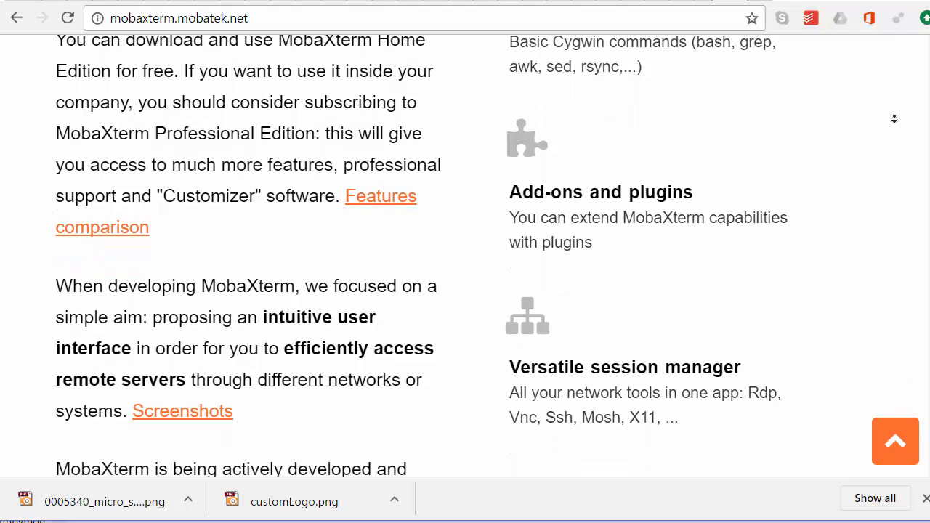
{"action": "scroll", "scroll_direction": "down", "scroll_amount": 3}
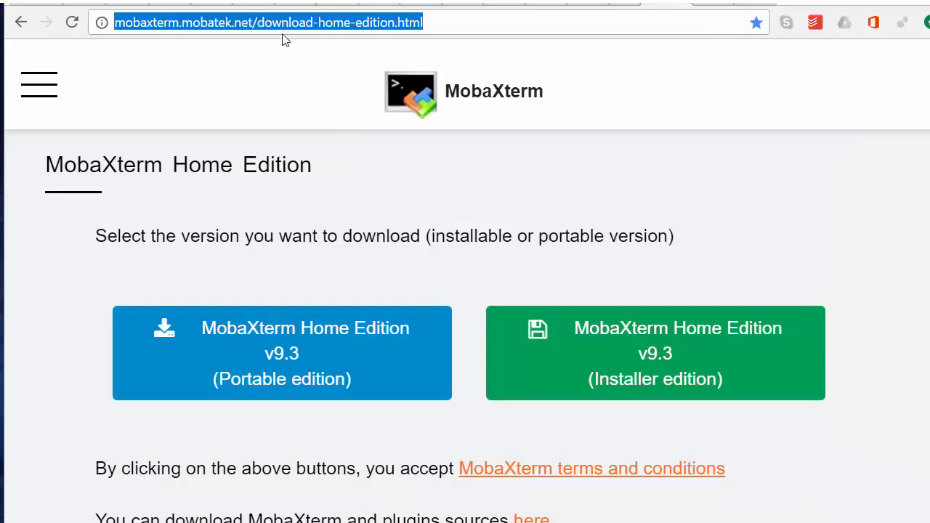
{"action": "mouse_move", "coordinate": [239, 42]}
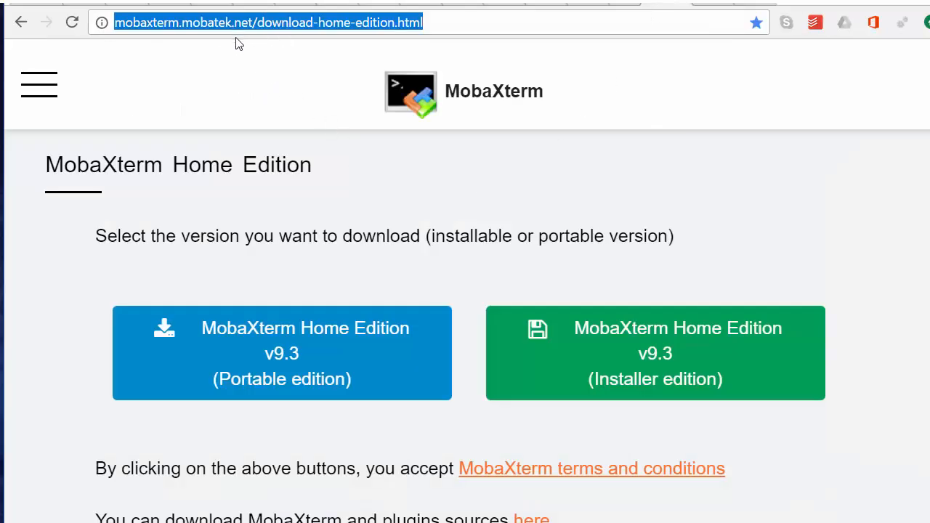
{"action": "mouse_move", "coordinate": [703, 311]}
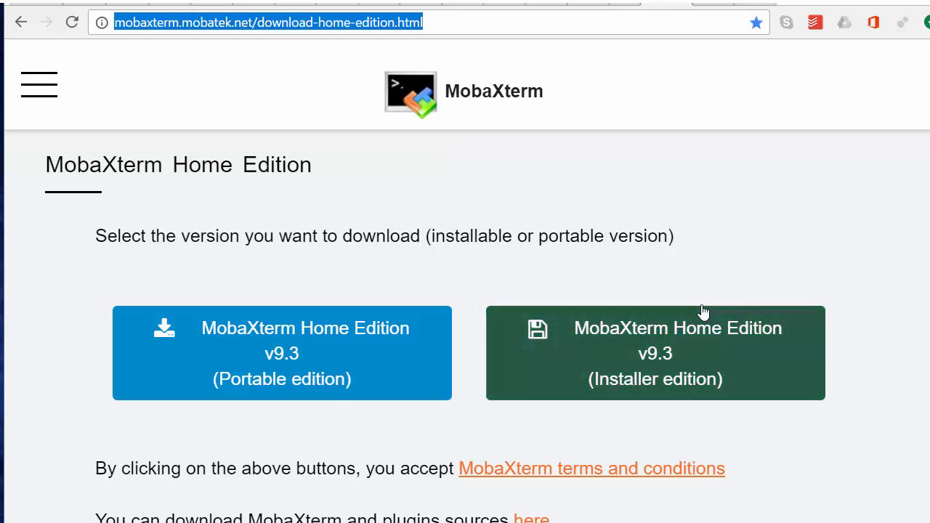
{"action": "mouse_move", "coordinate": [608, 279]}
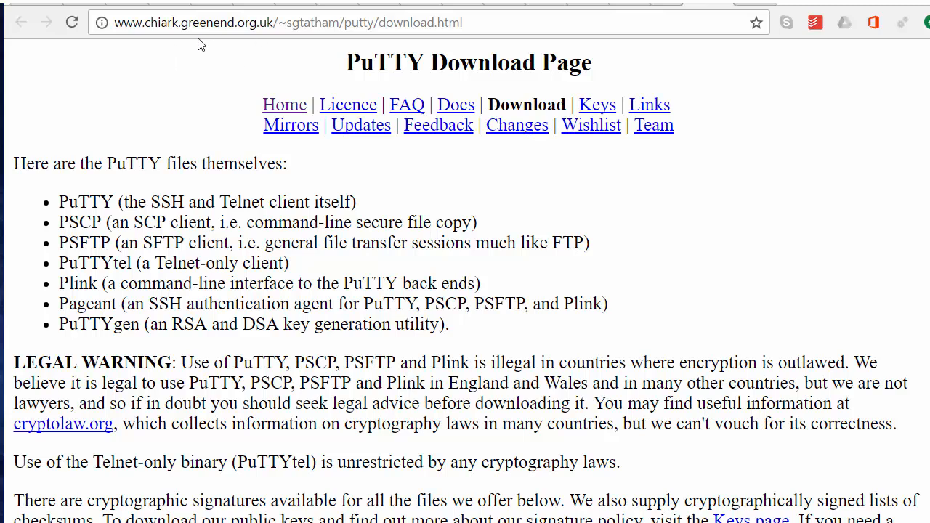
{"action": "mouse_move", "coordinate": [405, 88]}
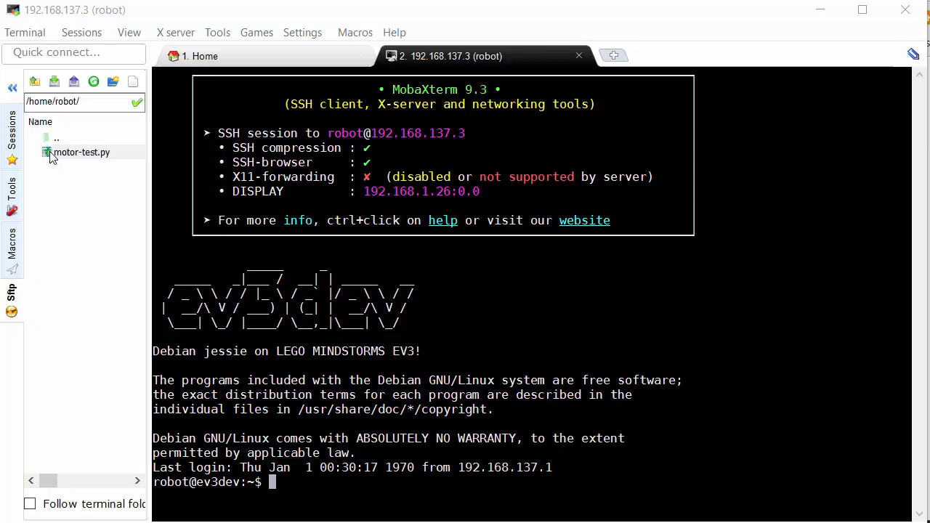
Open motor-test.py from the robot's home folder in MobaTextEditor.
{"action": "left_click", "coordinate": [81, 152]}
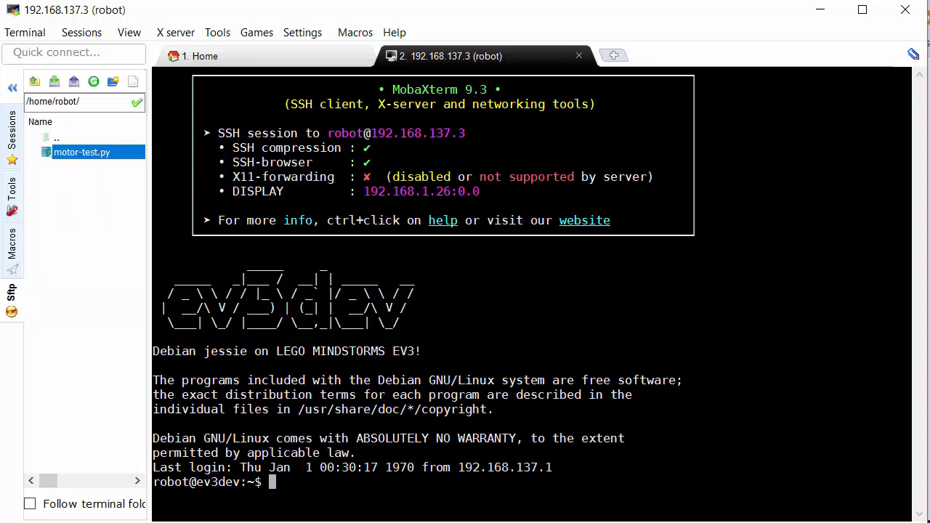
{"action": "double_click", "coordinate": [82, 152]}
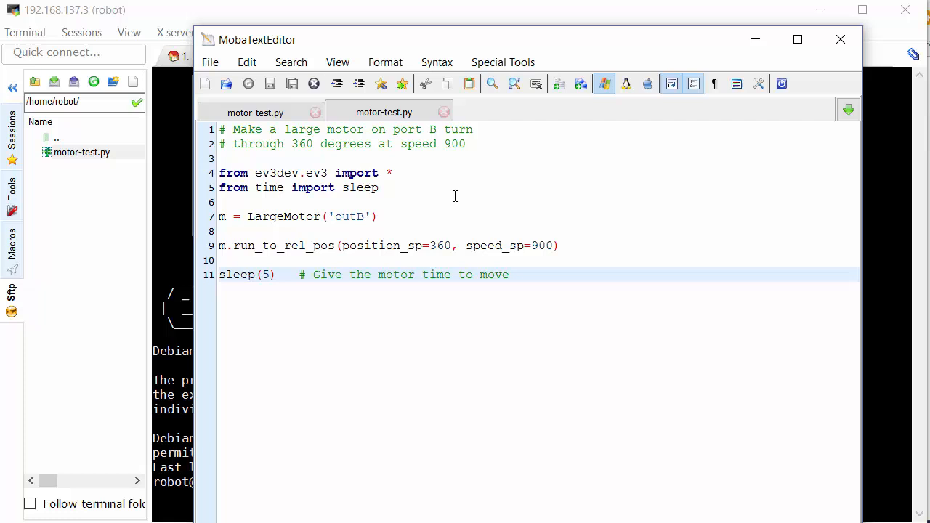
{"action": "mouse_move", "coordinate": [456, 195]}
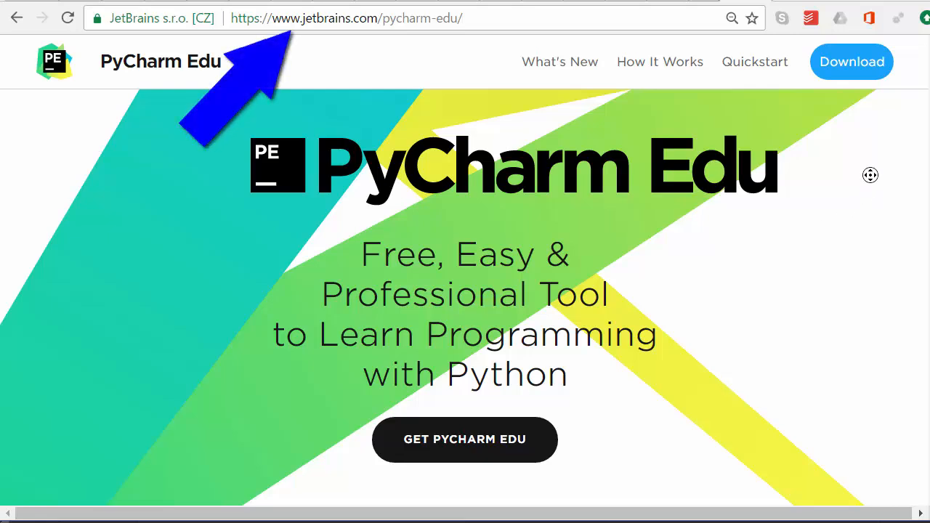
{"action": "mouse_move", "coordinate": [874, 186]}
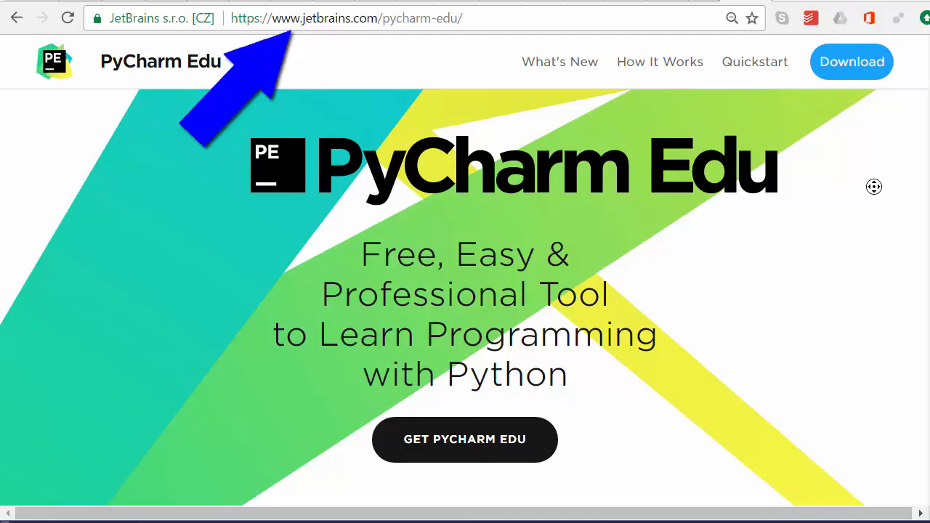
Scroll the PyCharm Edu page through its Easy, Professional and Educational feature descriptions.
{"action": "scroll", "scroll_direction": "down", "scroll_amount": 3}
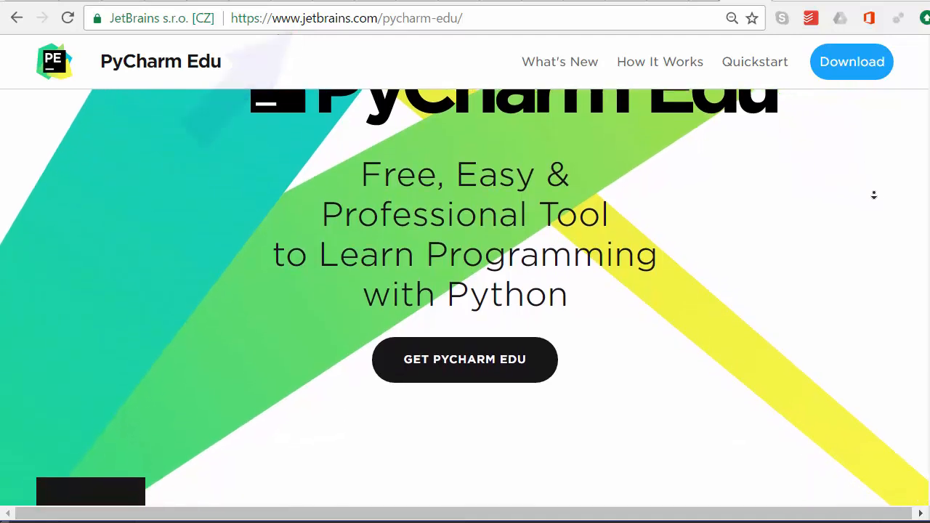
{"action": "scroll", "scroll_direction": "down", "scroll_amount": 3}
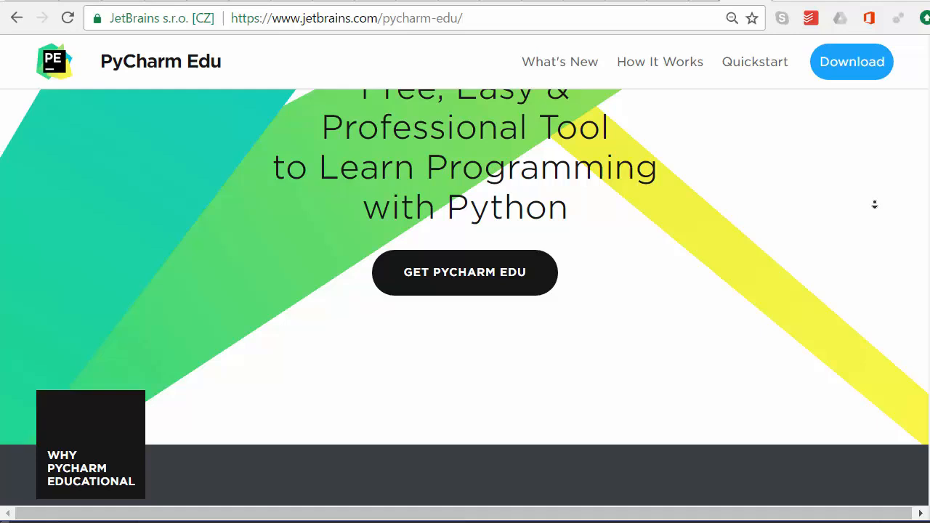
{"action": "scroll", "scroll_direction": "down", "scroll_amount": 3}
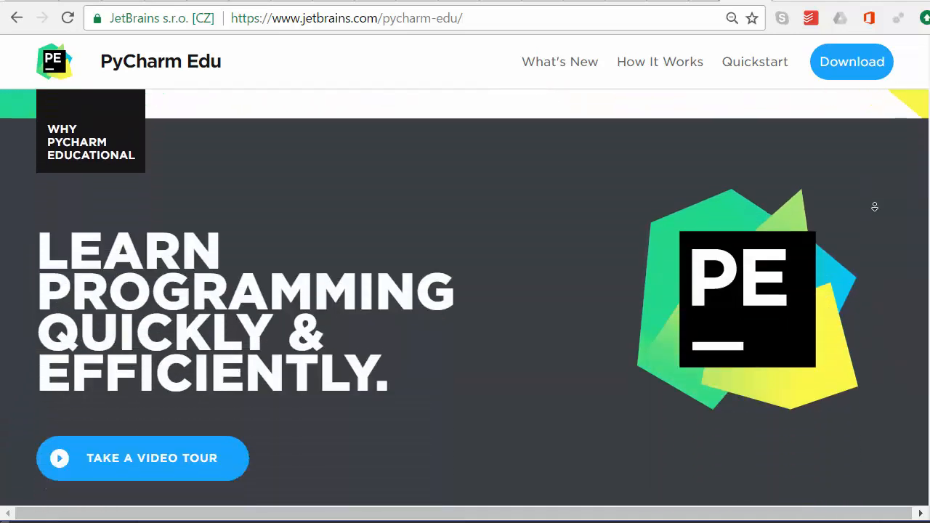
{"action": "scroll", "scroll_direction": "down", "scroll_amount": 3}
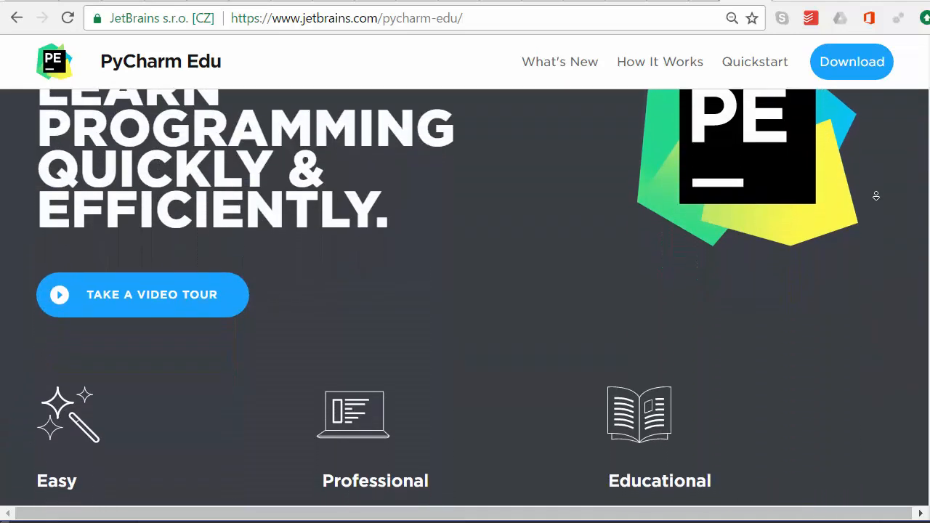
{"action": "scroll", "scroll_direction": "down", "scroll_amount": 3}
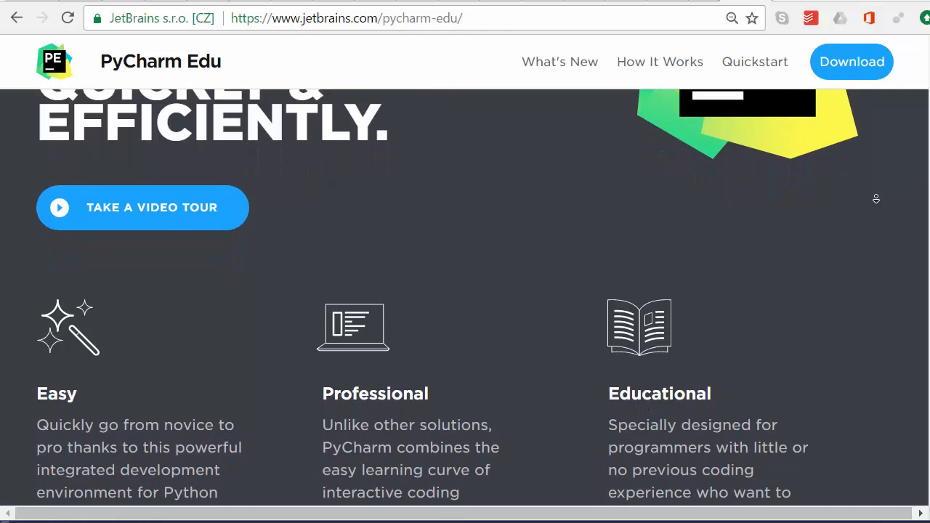
{"action": "scroll", "scroll_direction": "down", "scroll_amount": 3}
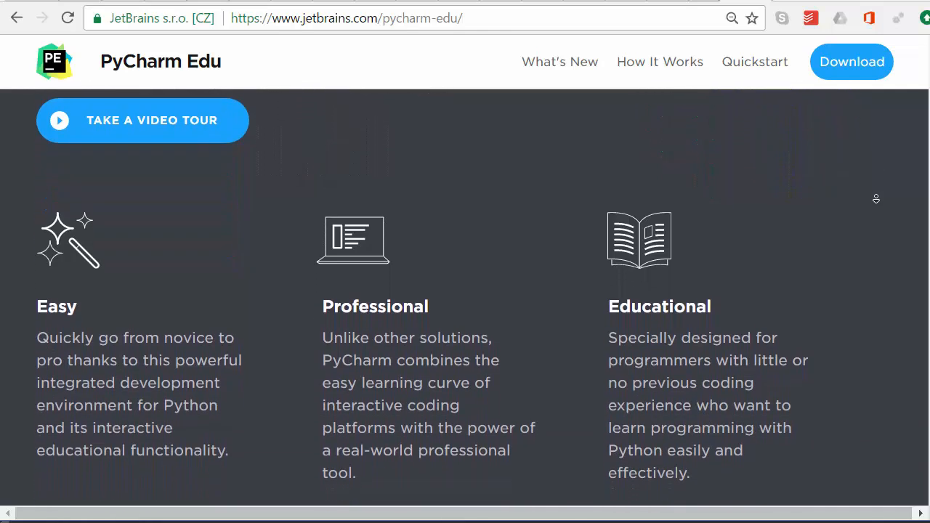
{"action": "scroll", "scroll_direction": "down", "scroll_amount": 3}
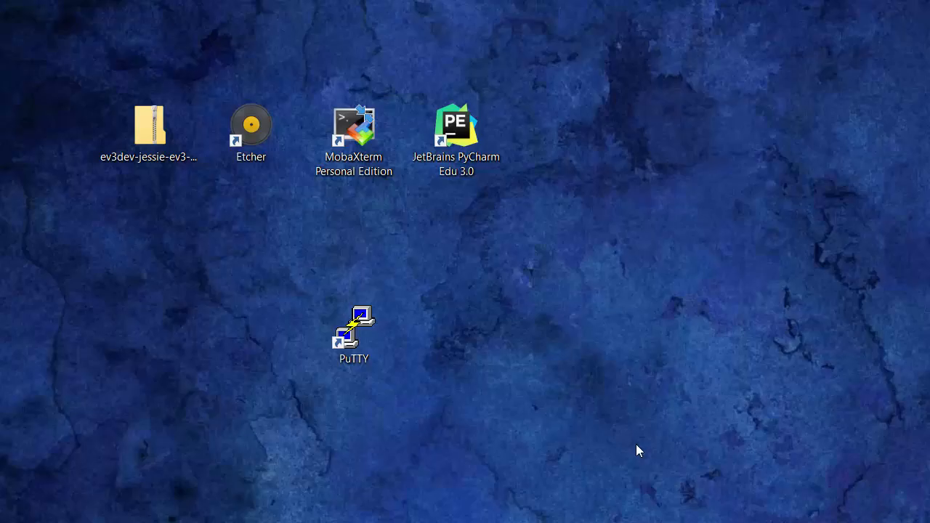
{"action": "left_click", "coordinate": [148, 128]}
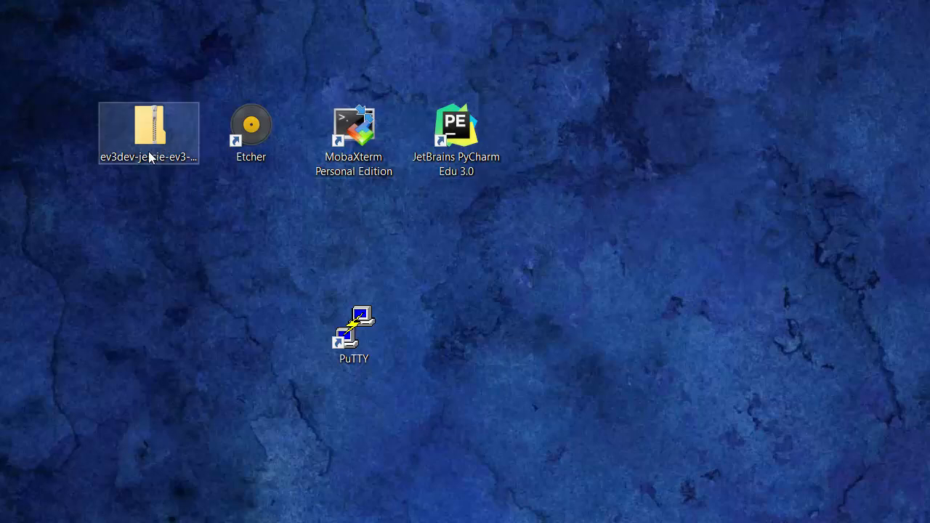
{"action": "left_click", "coordinate": [354, 327]}
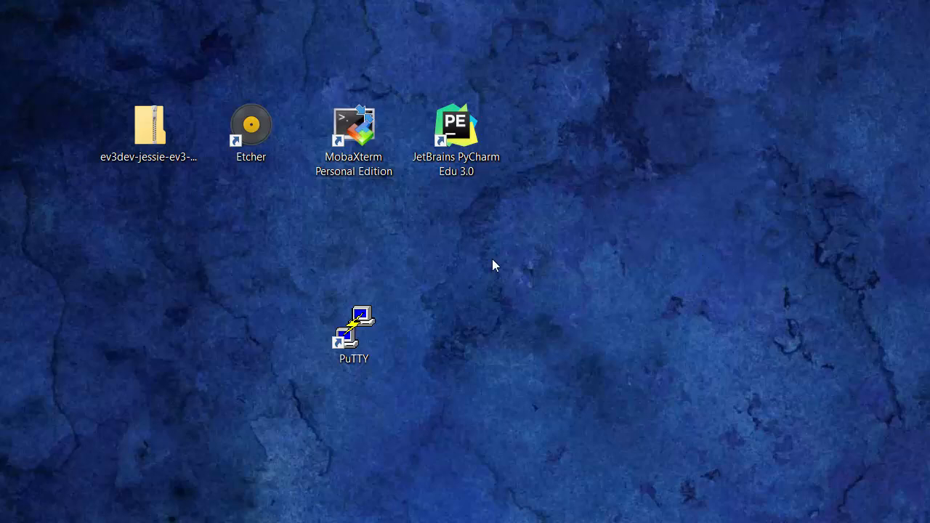
{"action": "left_click", "coordinate": [355, 139]}
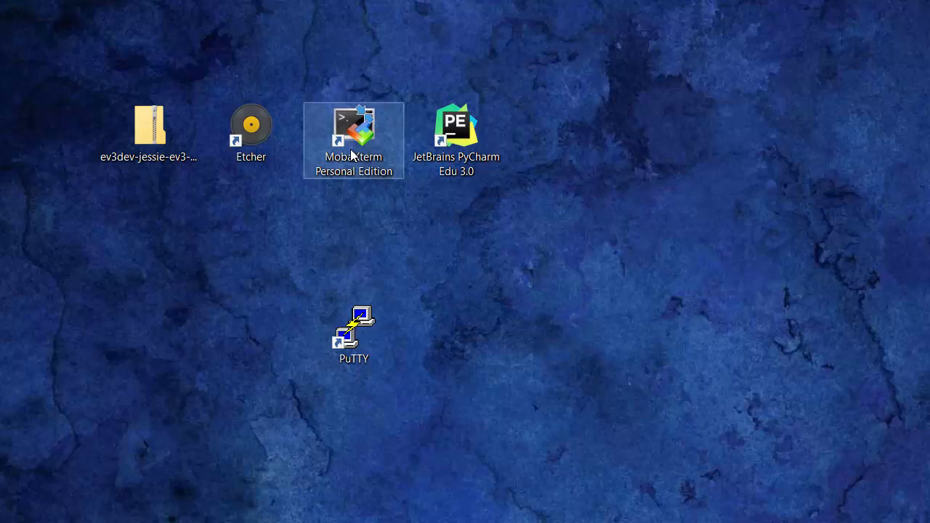
{"action": "left_click", "coordinate": [355, 334]}
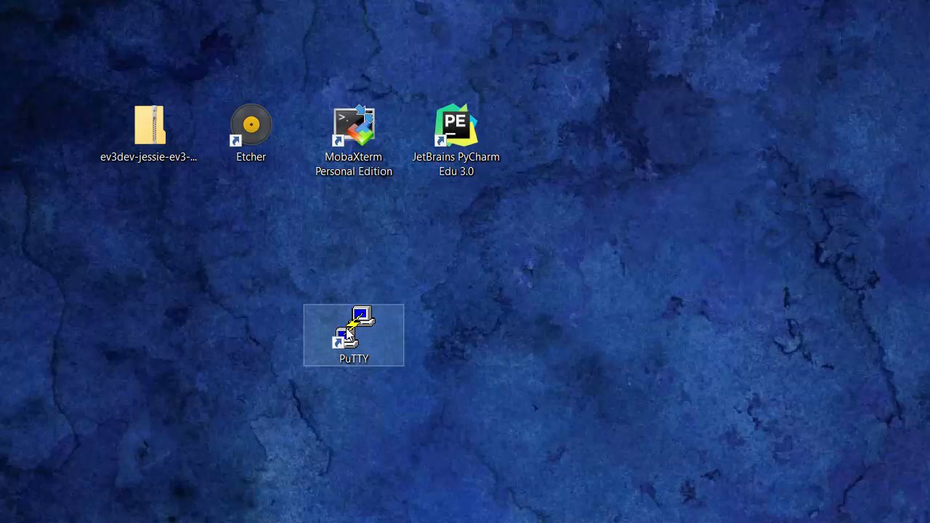
{"action": "mouse_move", "coordinate": [424, 308]}
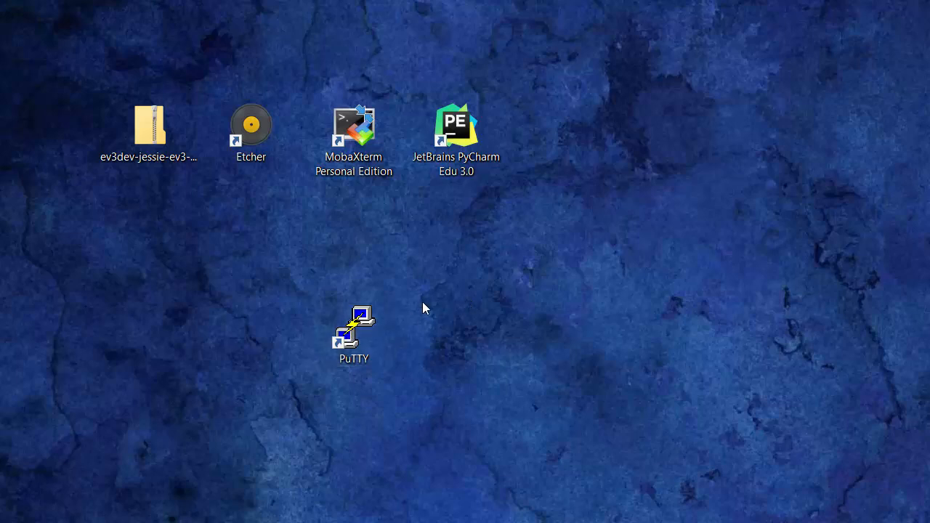
{"action": "mouse_move", "coordinate": [424, 290]}
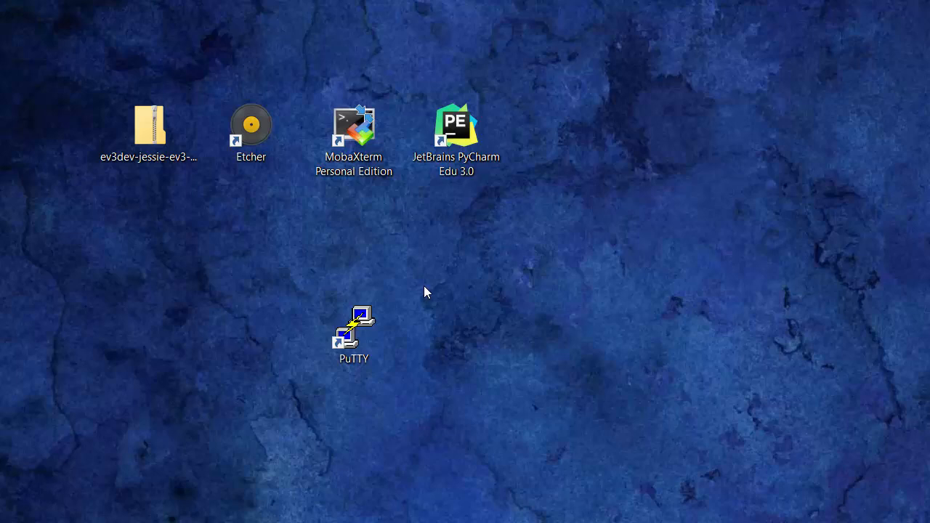
{"action": "mouse_move", "coordinate": [256, 276]}
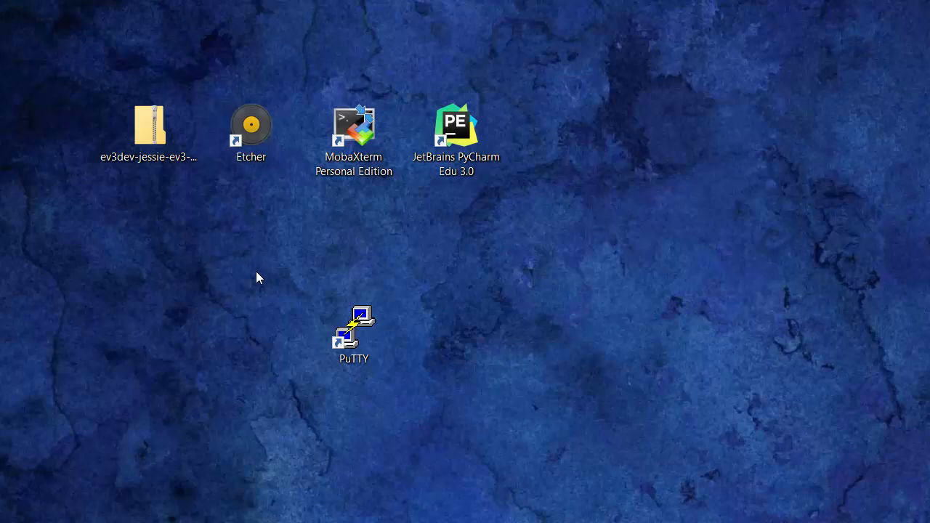
{"action": "mouse_move", "coordinate": [247, 302]}
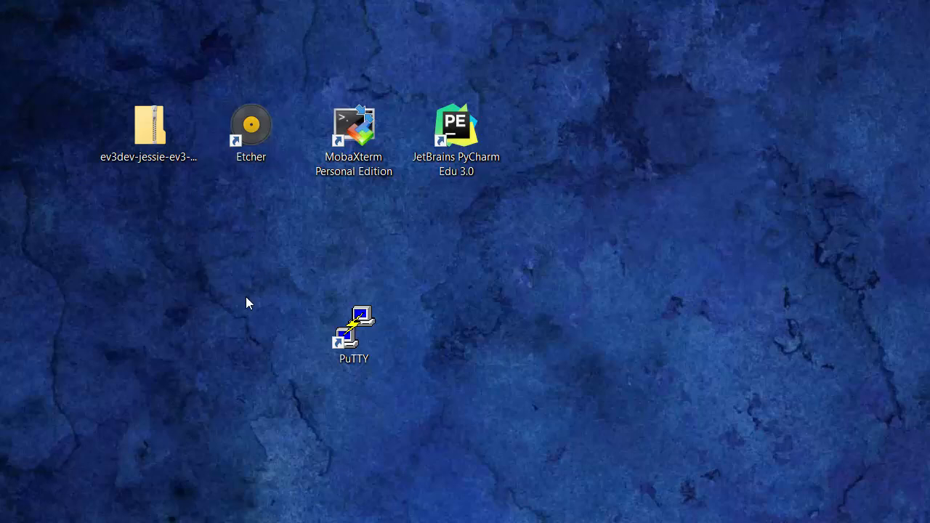
{"action": "mouse_move", "coordinate": [255, 323]}
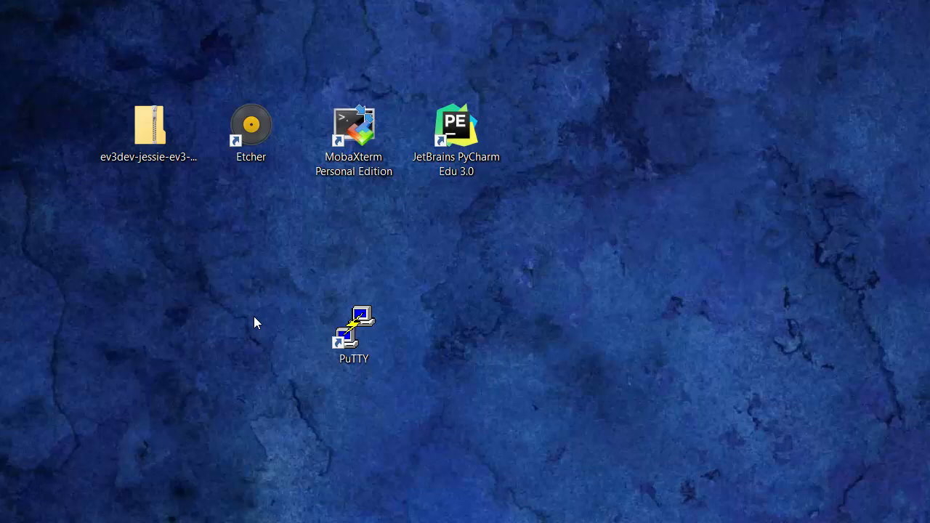
Check the ev3dev image zip on the desktop, then launch Etcher from its shortcut.
{"action": "left_click", "coordinate": [148, 127]}
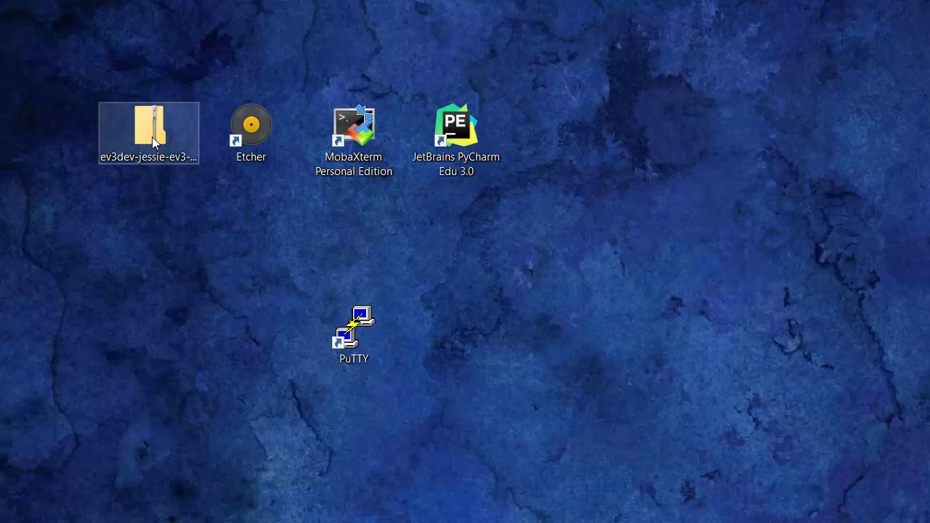
{"action": "left_click", "coordinate": [148, 131]}
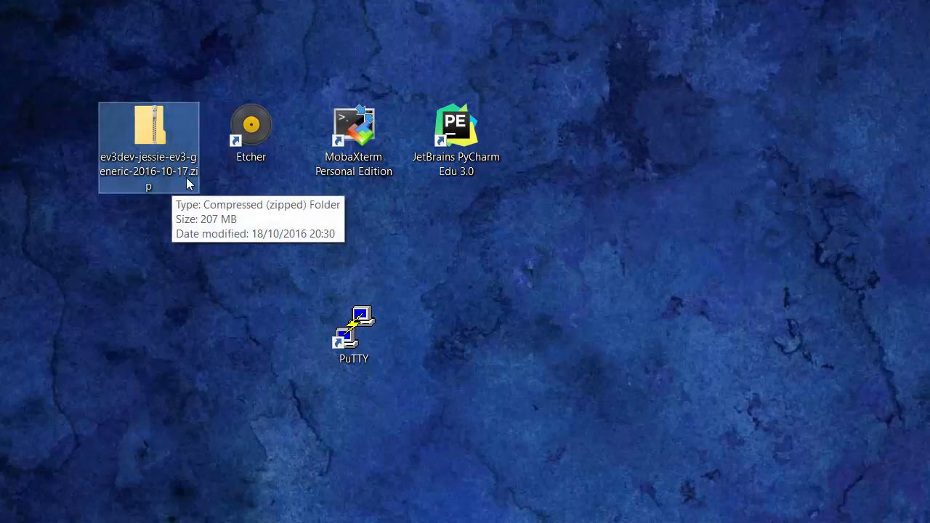
{"action": "mouse_move", "coordinate": [148, 183]}
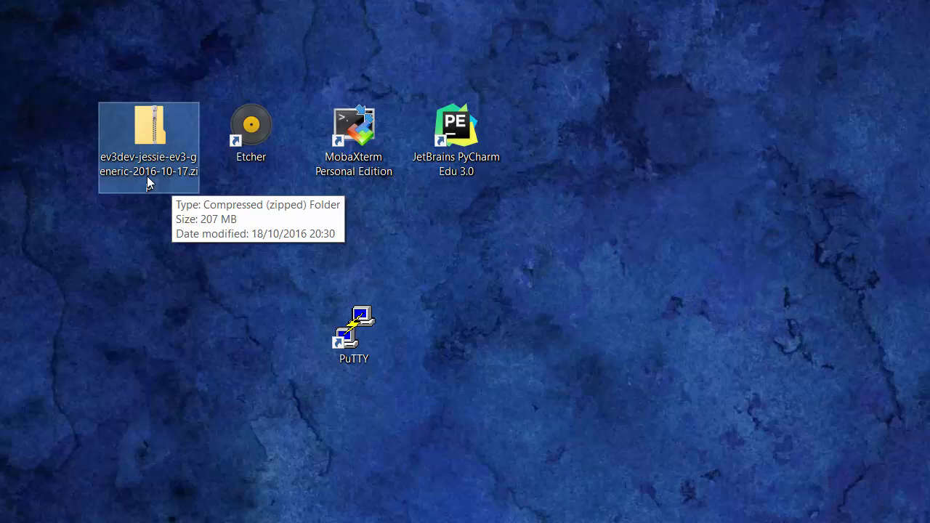
{"action": "mouse_move", "coordinate": [166, 195]}
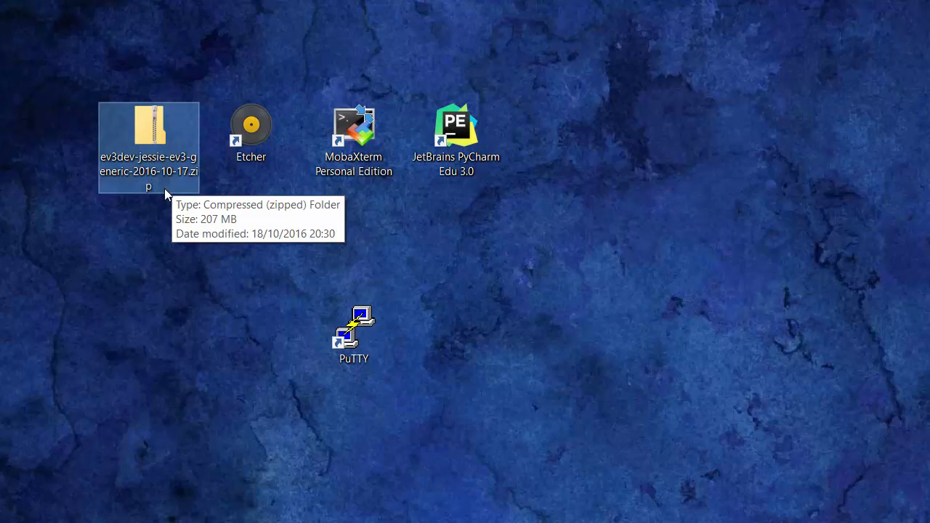
{"action": "mouse_move", "coordinate": [140, 245]}
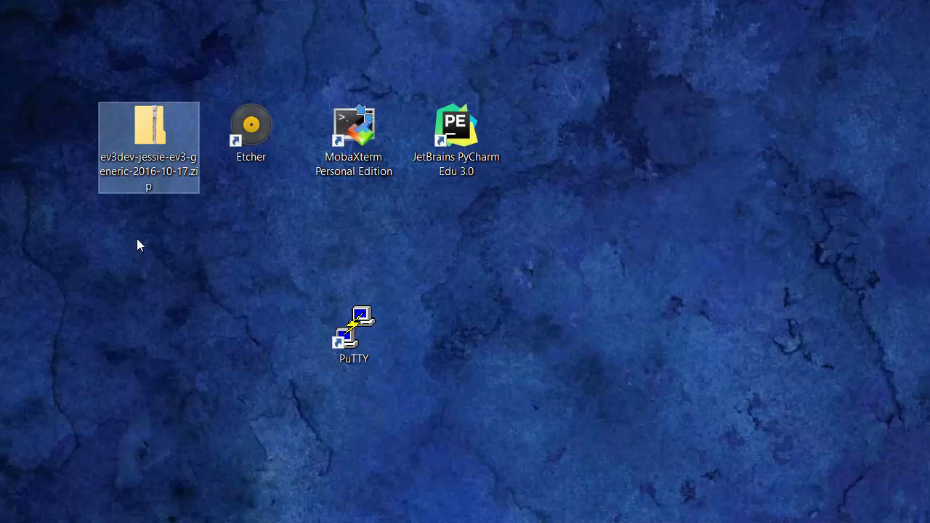
{"action": "left_click", "coordinate": [250, 131]}
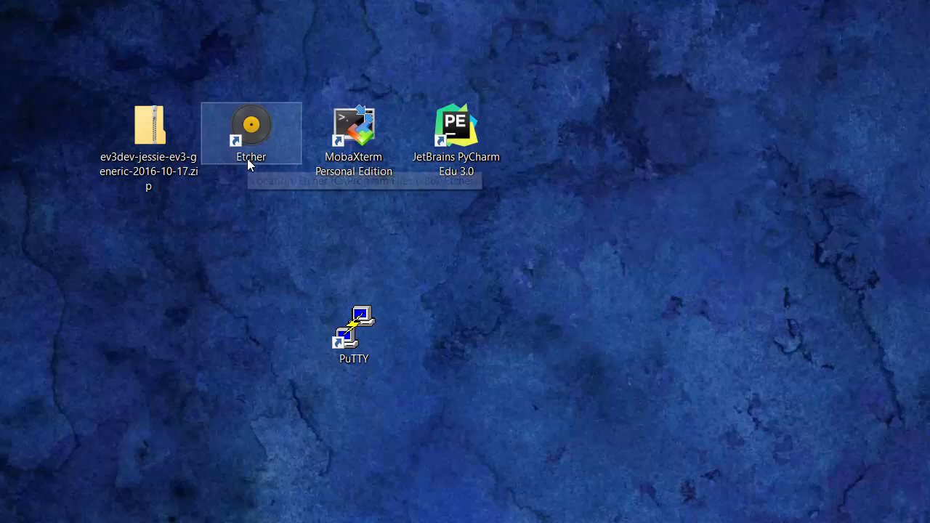
{"action": "mouse_move", "coordinate": [215, 271]}
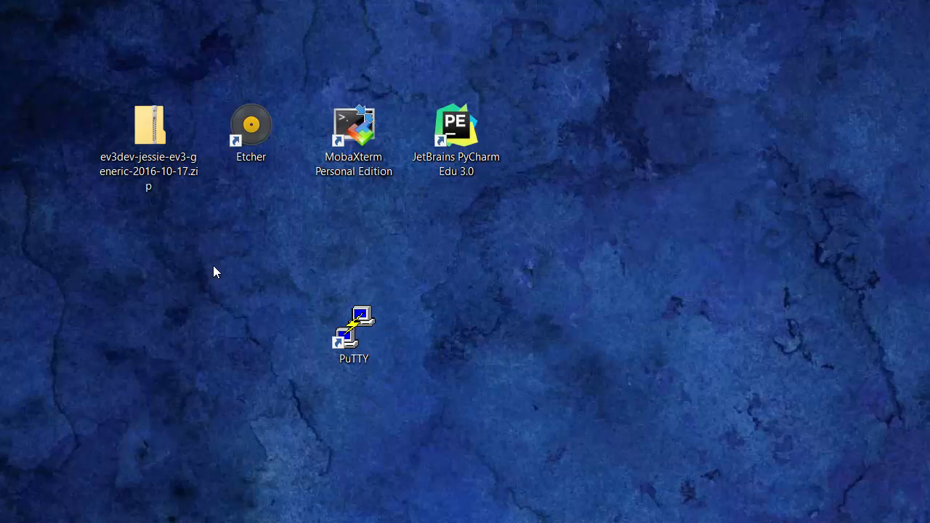
{"action": "mouse_move", "coordinate": [215, 284]}
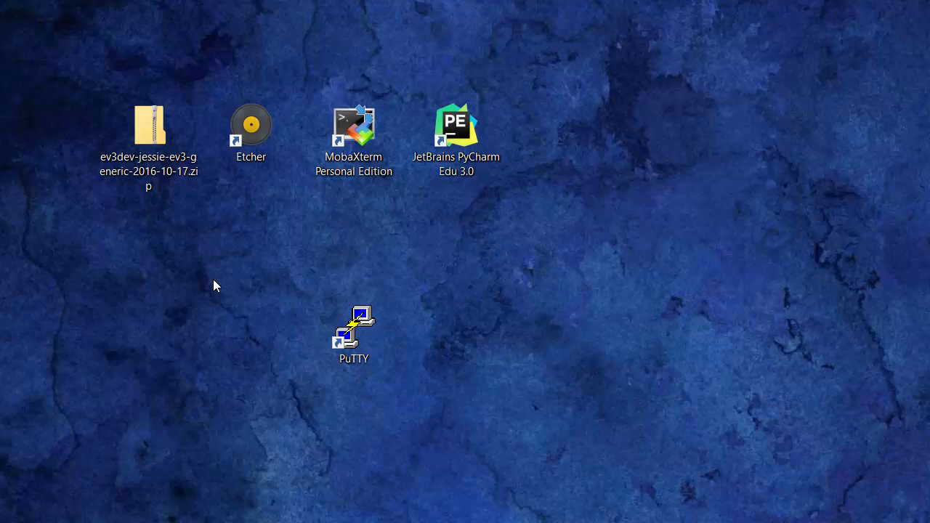
{"action": "mouse_move", "coordinate": [250, 123]}
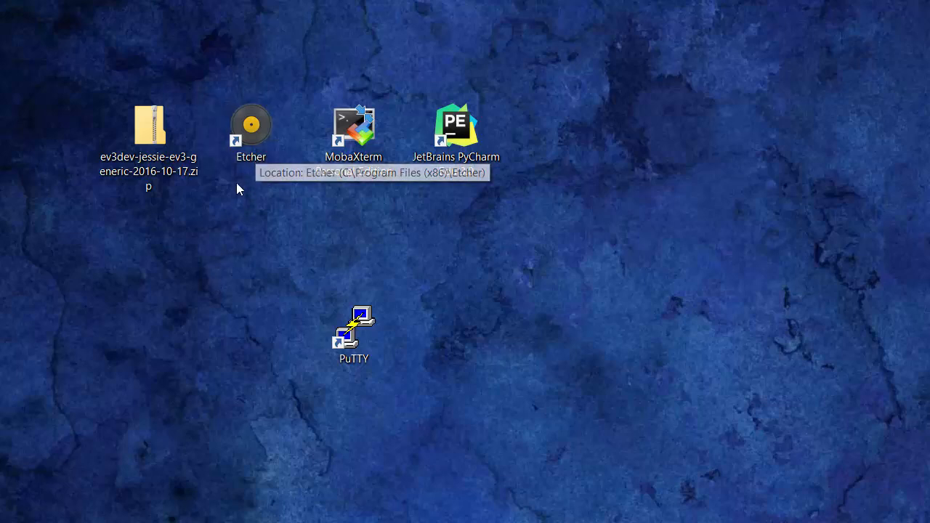
{"action": "mouse_move", "coordinate": [148, 142]}
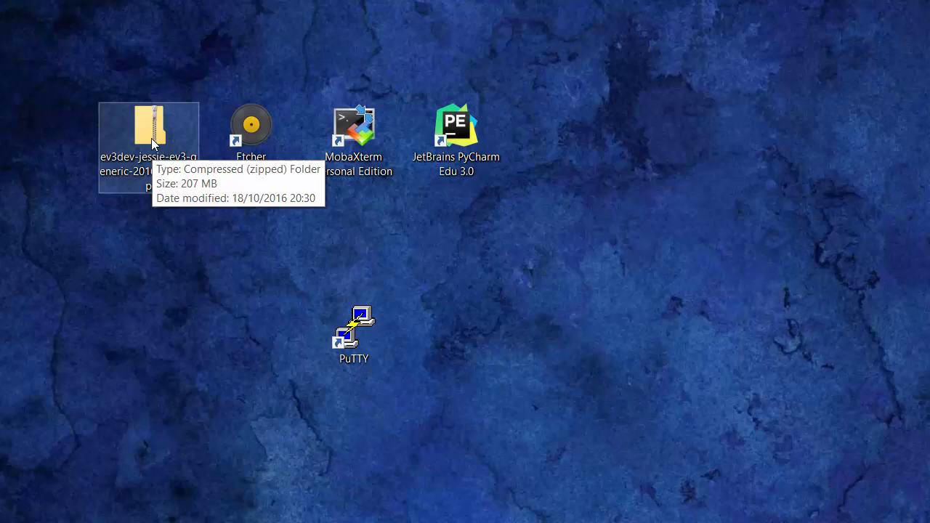
{"action": "mouse_move", "coordinate": [148, 153]}
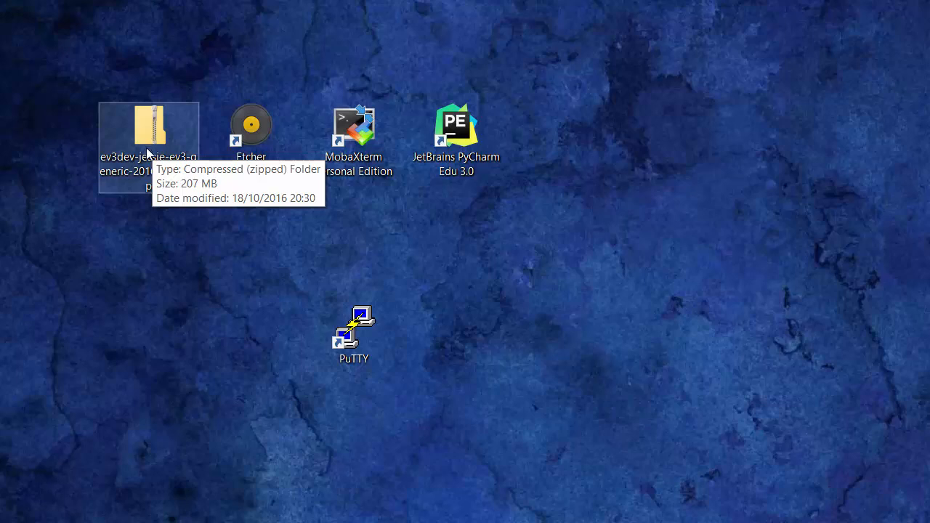
{"action": "mouse_move", "coordinate": [149, 160]}
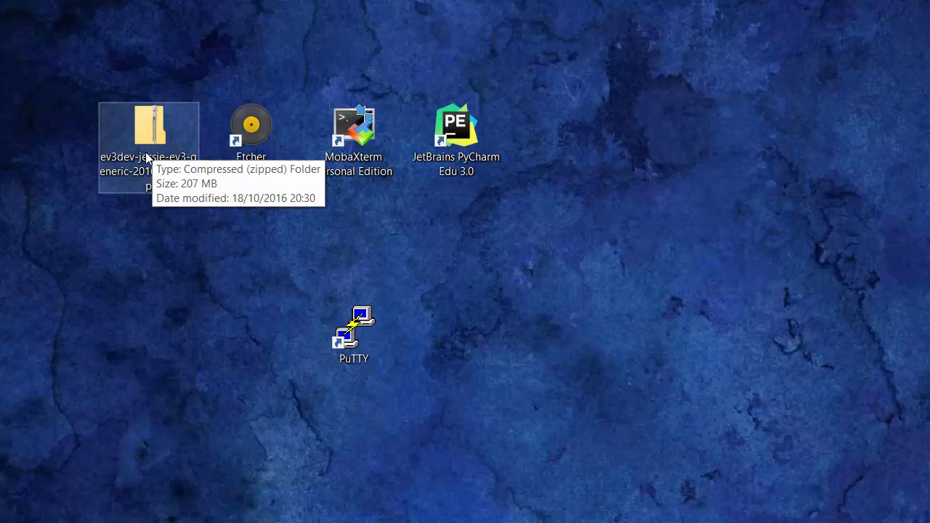
{"action": "mouse_move", "coordinate": [148, 177]}
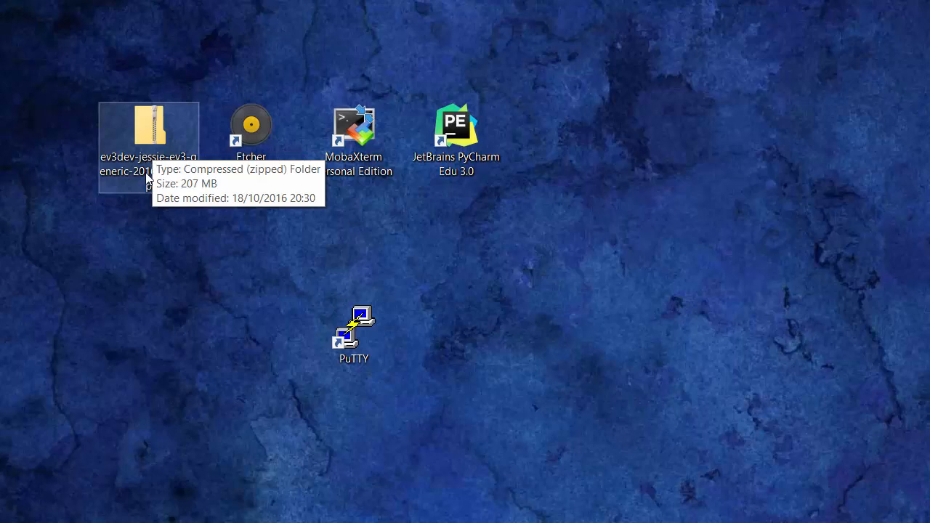
{"action": "mouse_move", "coordinate": [148, 167]}
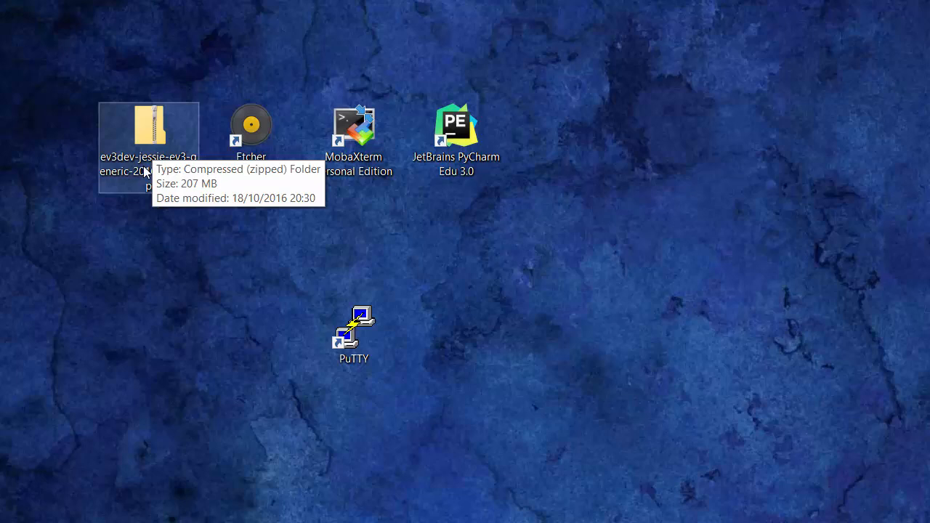
{"action": "left_click", "coordinate": [250, 130]}
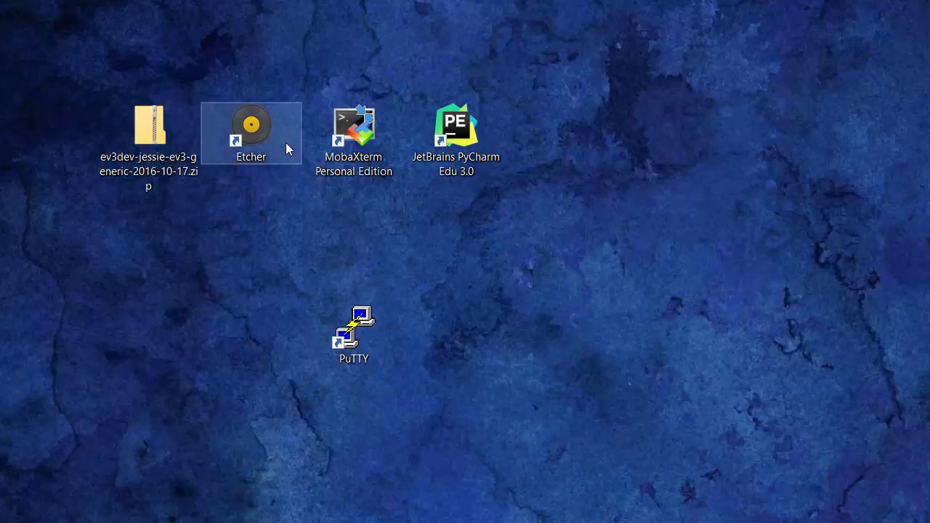
{"action": "mouse_move", "coordinate": [250, 134]}
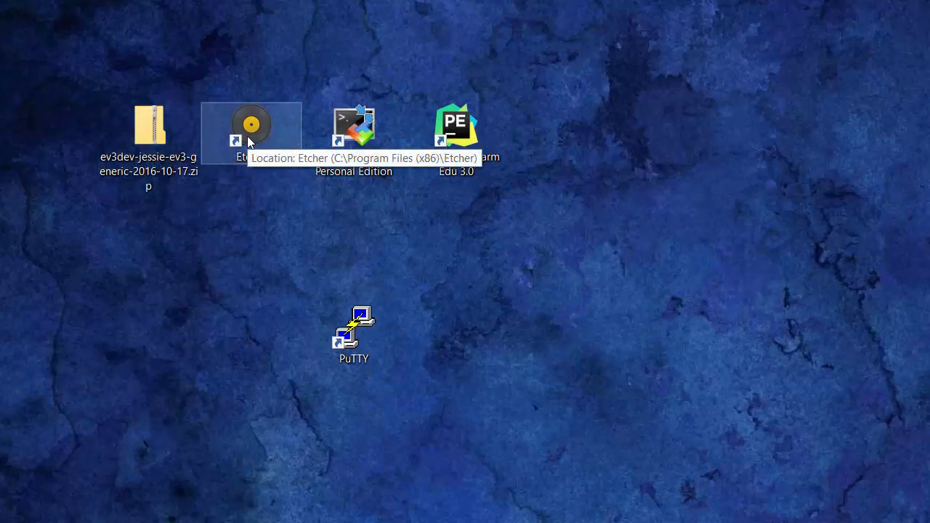
{"action": "double_click", "coordinate": [250, 130]}
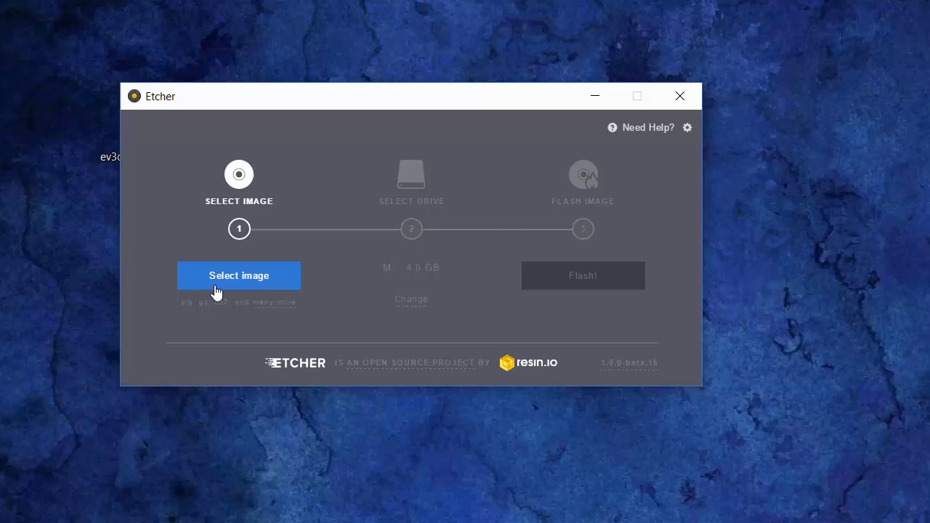
{"action": "mouse_move", "coordinate": [409, 224]}
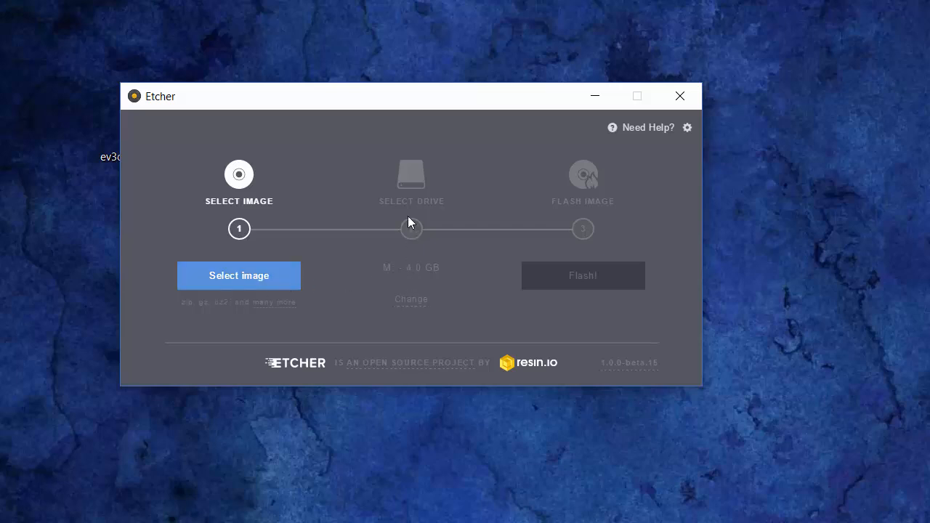
{"action": "mouse_move", "coordinate": [410, 225]}
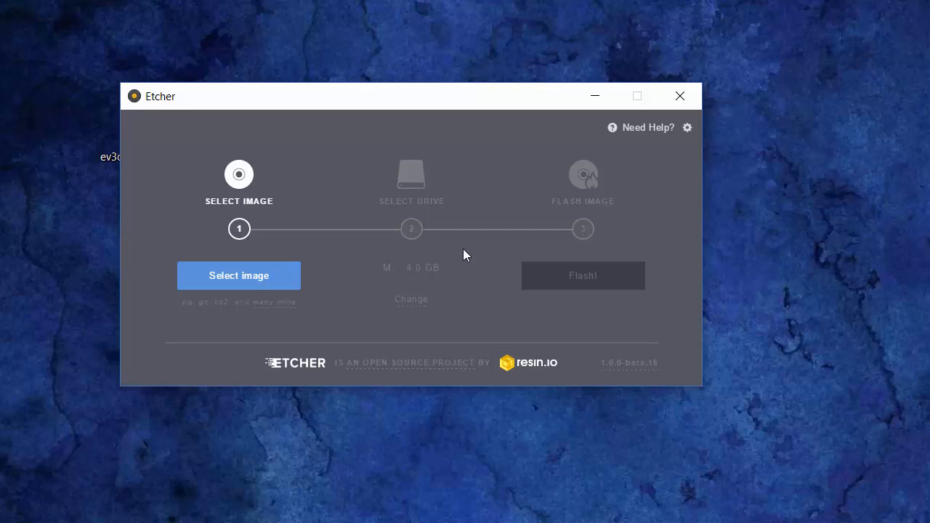
{"action": "mouse_move", "coordinate": [579, 253]}
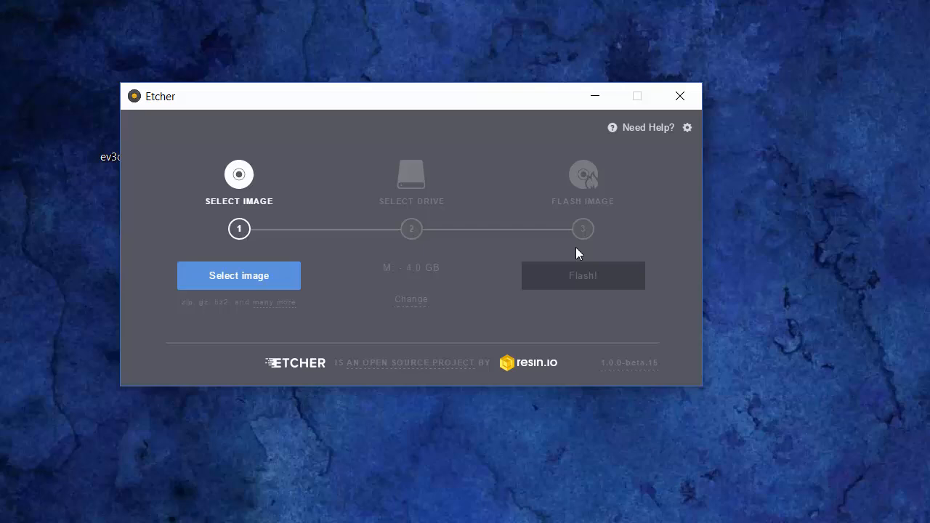
{"action": "mouse_move", "coordinate": [275, 276]}
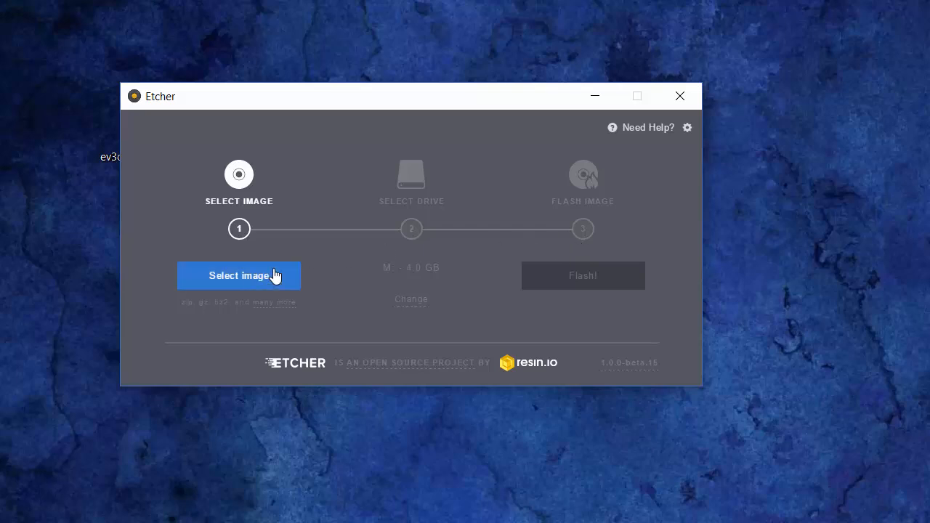
Choose ev3dev-jessie-ev3-generic-2016-10-17.zip from the Desktop as Etcher's image.
{"action": "left_click", "coordinate": [239, 277]}
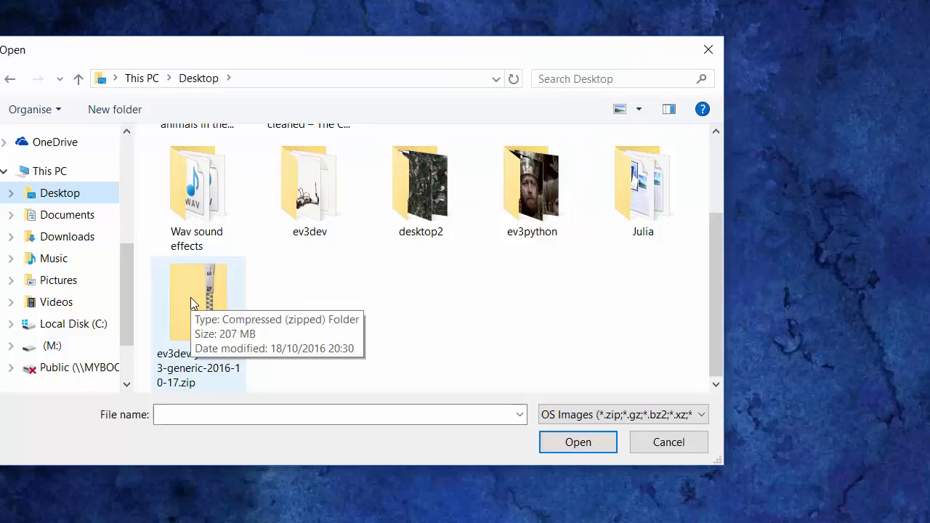
{"action": "left_click", "coordinate": [197, 299]}
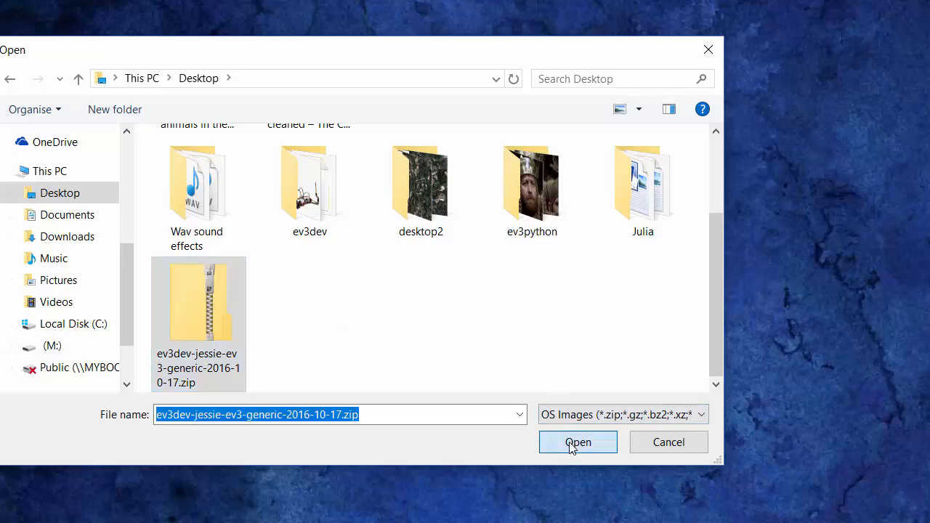
{"action": "left_click", "coordinate": [578, 442]}
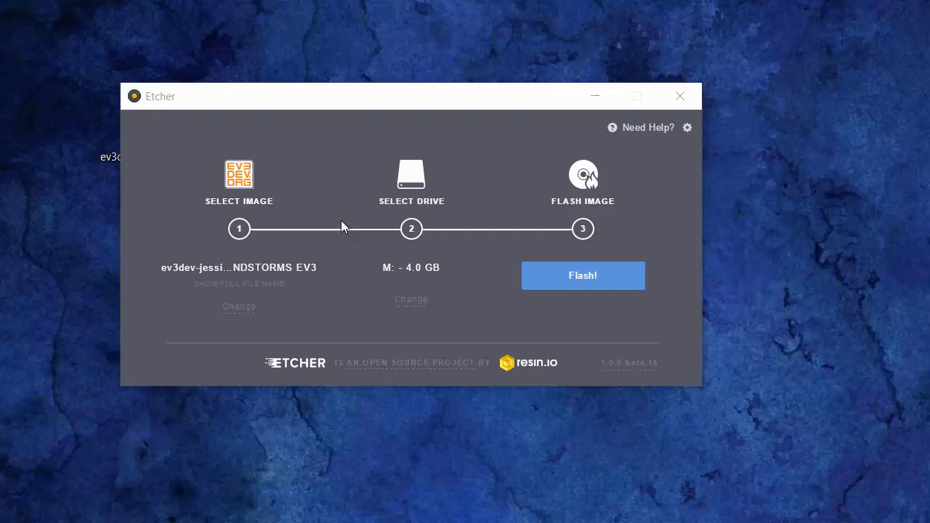
{"action": "mouse_move", "coordinate": [254, 215]}
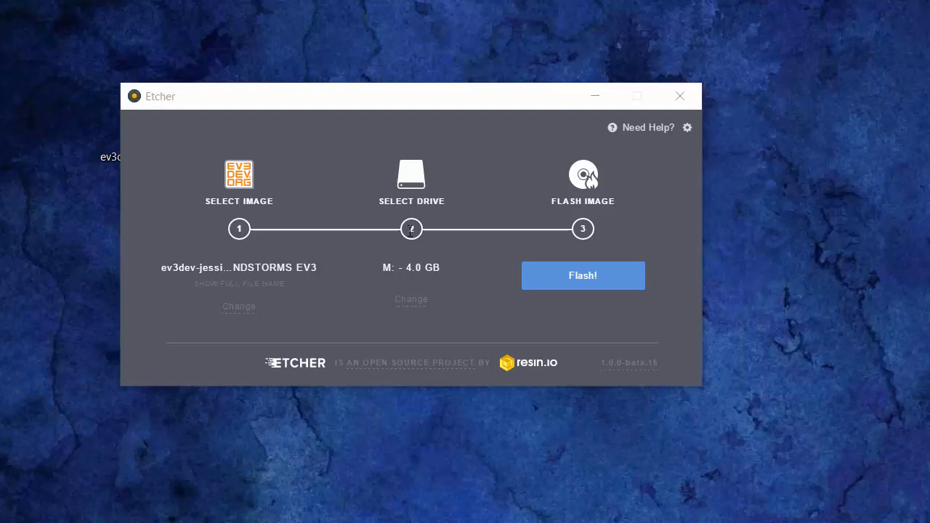
{"action": "mouse_move", "coordinate": [428, 215]}
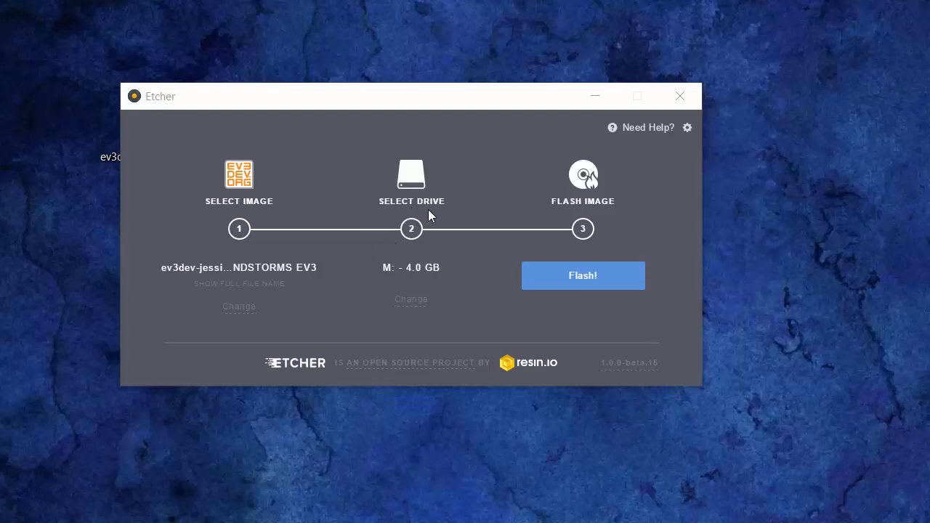
{"action": "mouse_move", "coordinate": [410, 239]}
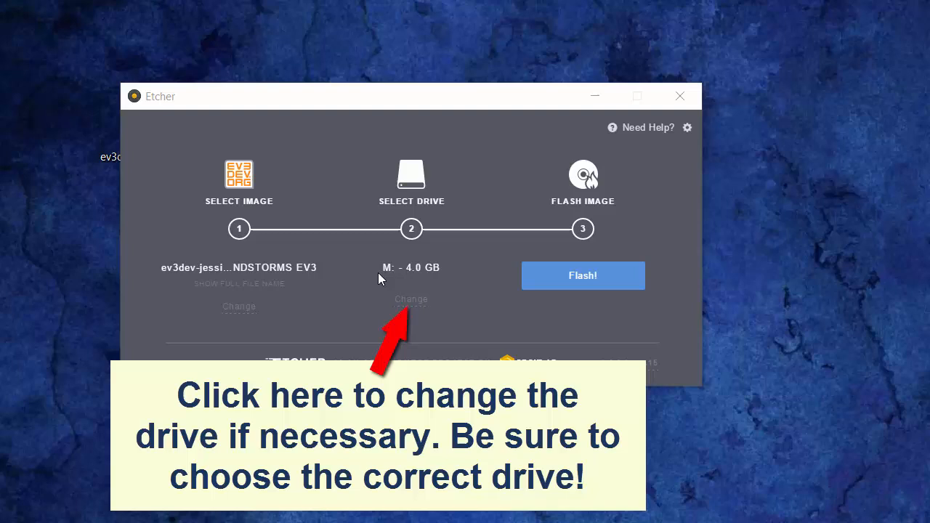
{"action": "mouse_move", "coordinate": [386, 282]}
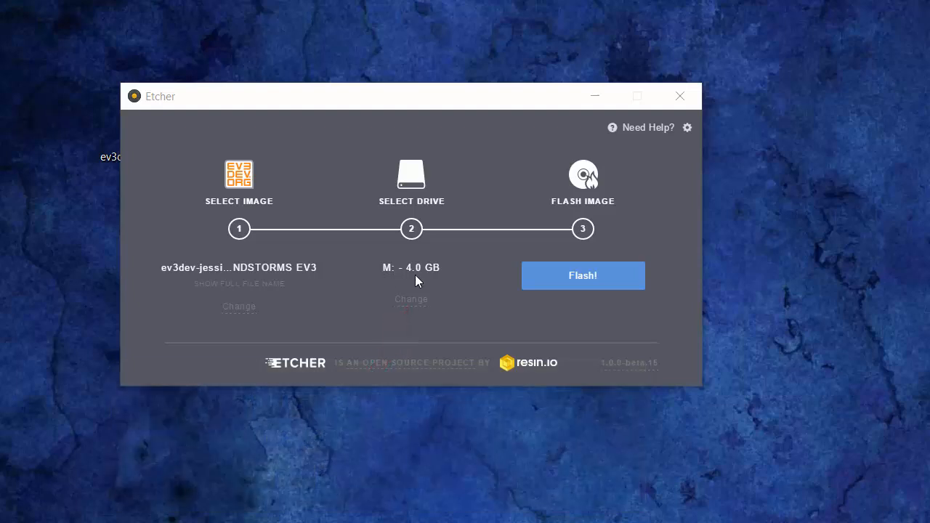
{"action": "mouse_move", "coordinate": [453, 282]}
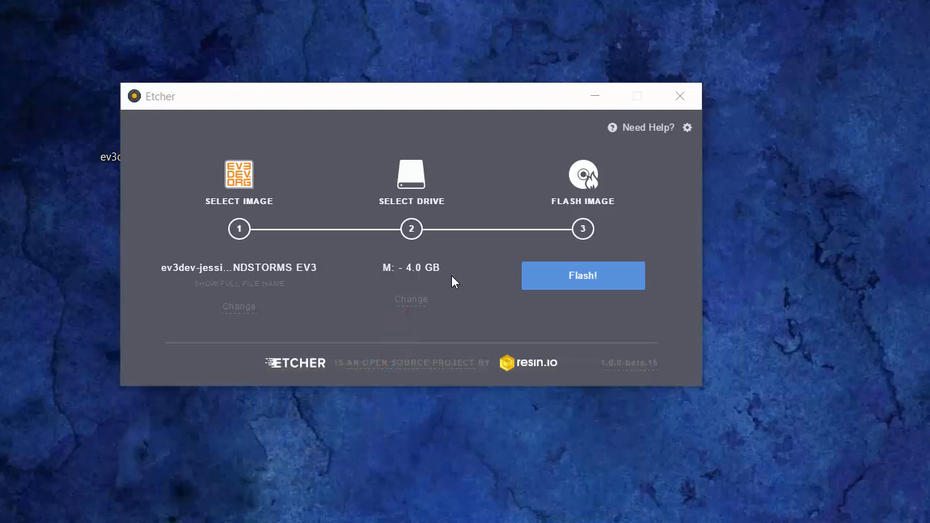
{"action": "mouse_move", "coordinate": [549, 288]}
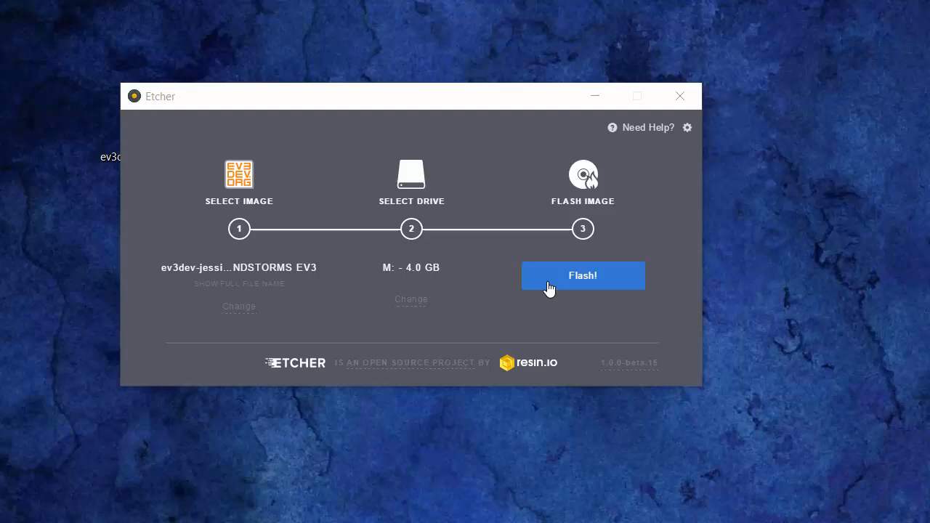
{"action": "mouse_move", "coordinate": [572, 287]}
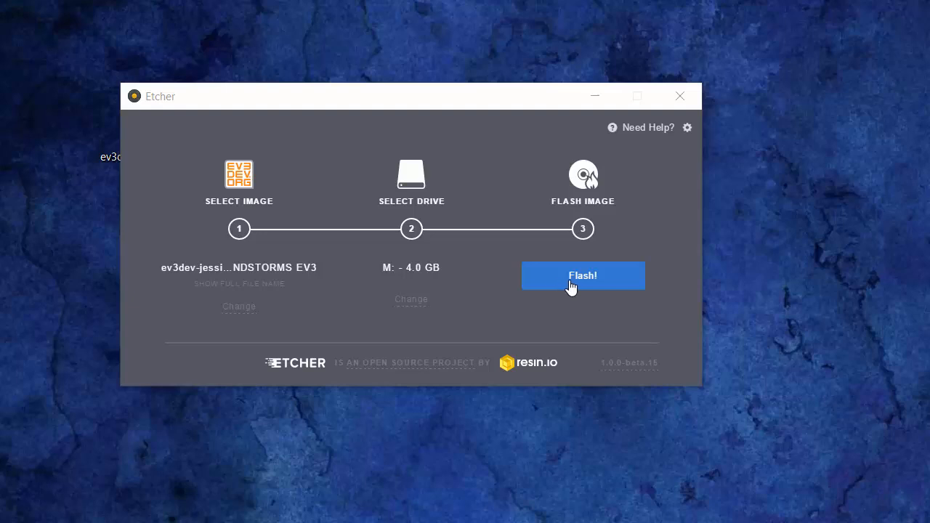
{"action": "mouse_move", "coordinate": [560, 283]}
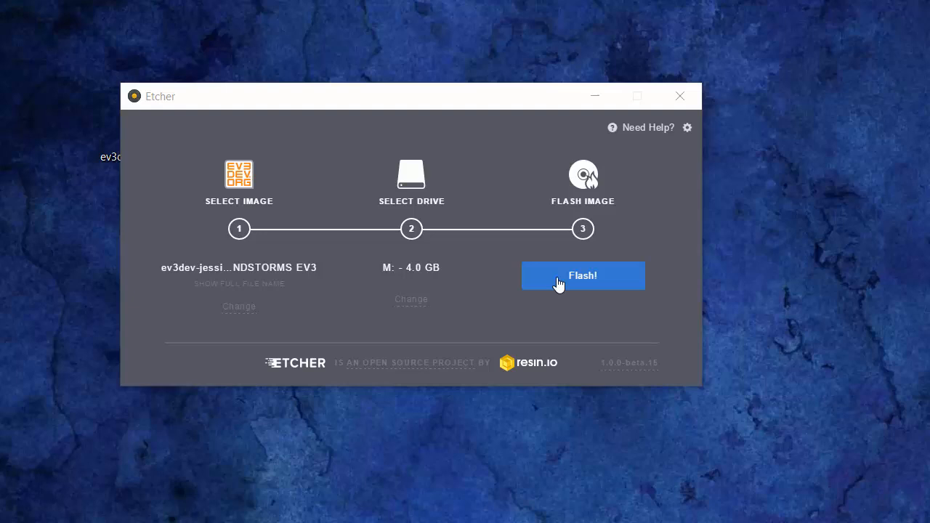
Flash the ev3dev image onto the 4.0 GB M: drive.
{"action": "left_click", "coordinate": [581, 277]}
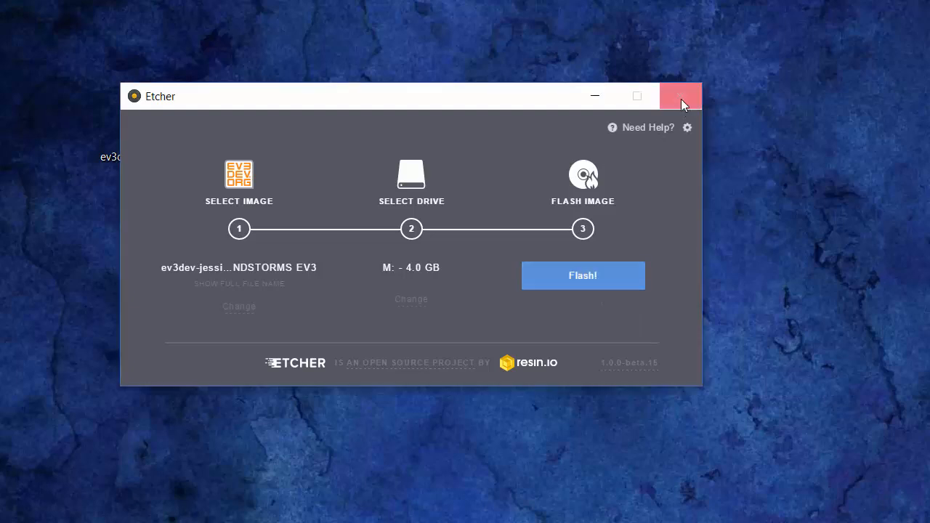
Close the Etcher window, returning to the desktop.
{"action": "left_click", "coordinate": [680, 96]}
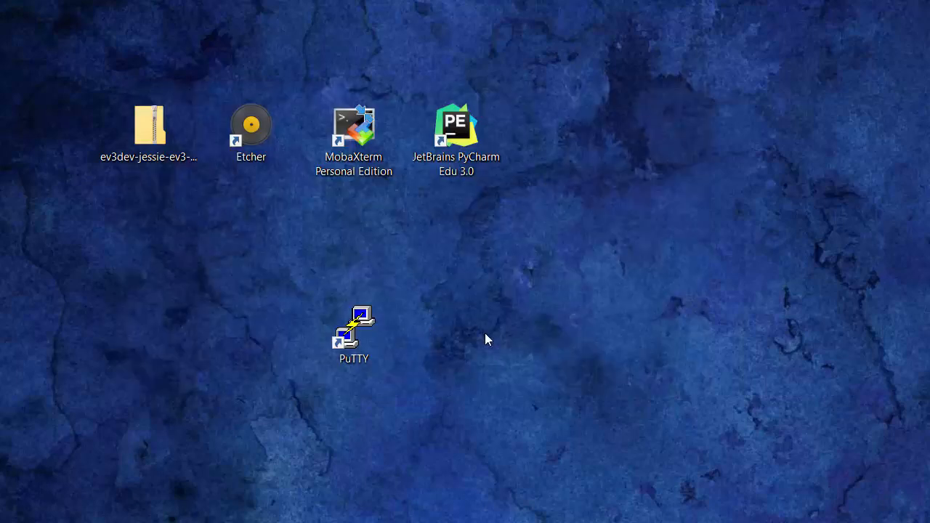
{"action": "mouse_move", "coordinate": [433, 334]}
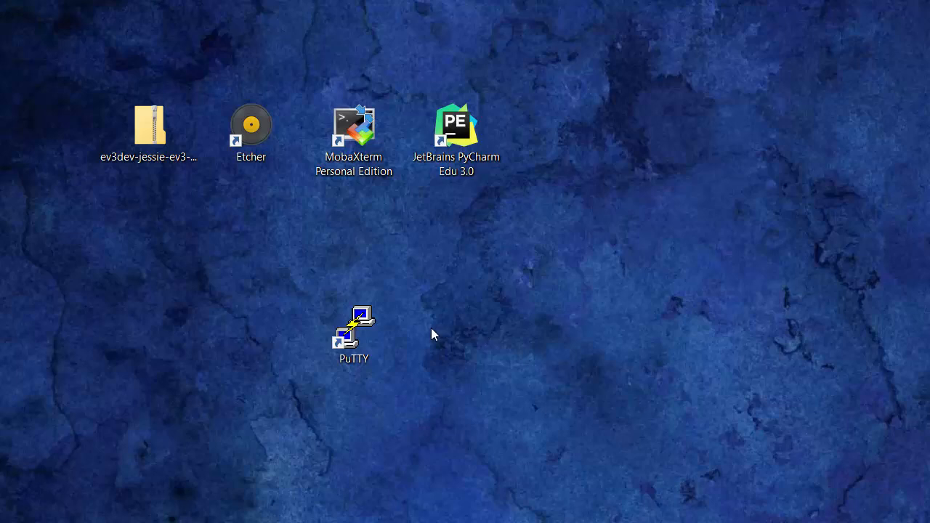
{"action": "mouse_move", "coordinate": [473, 462]}
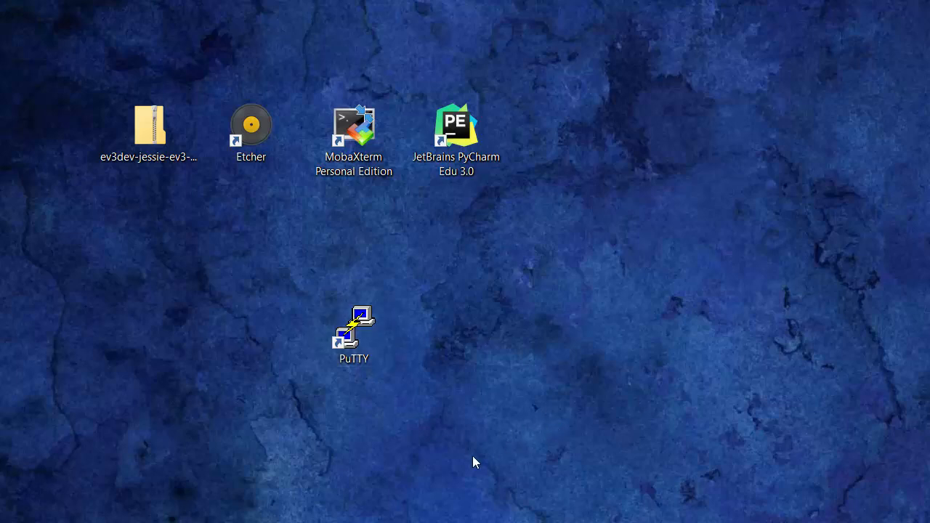
{"action": "mouse_move", "coordinate": [468, 497]}
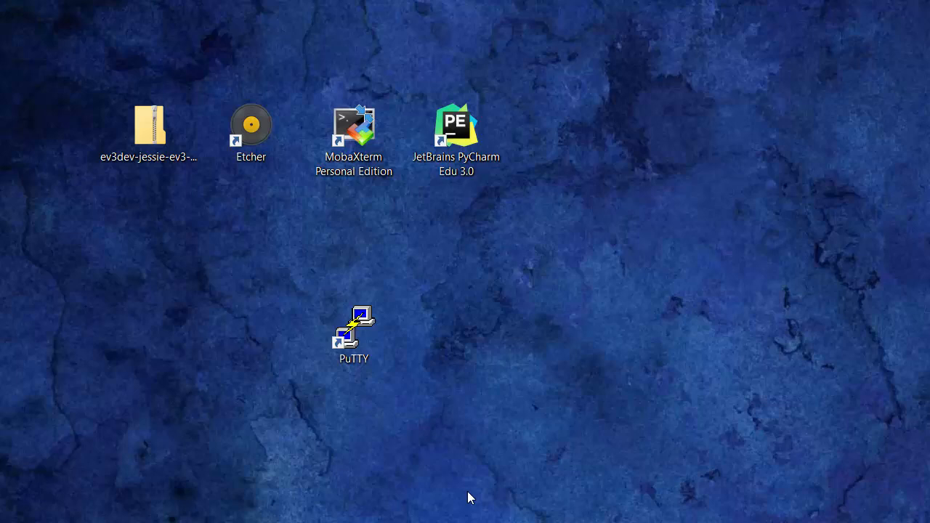